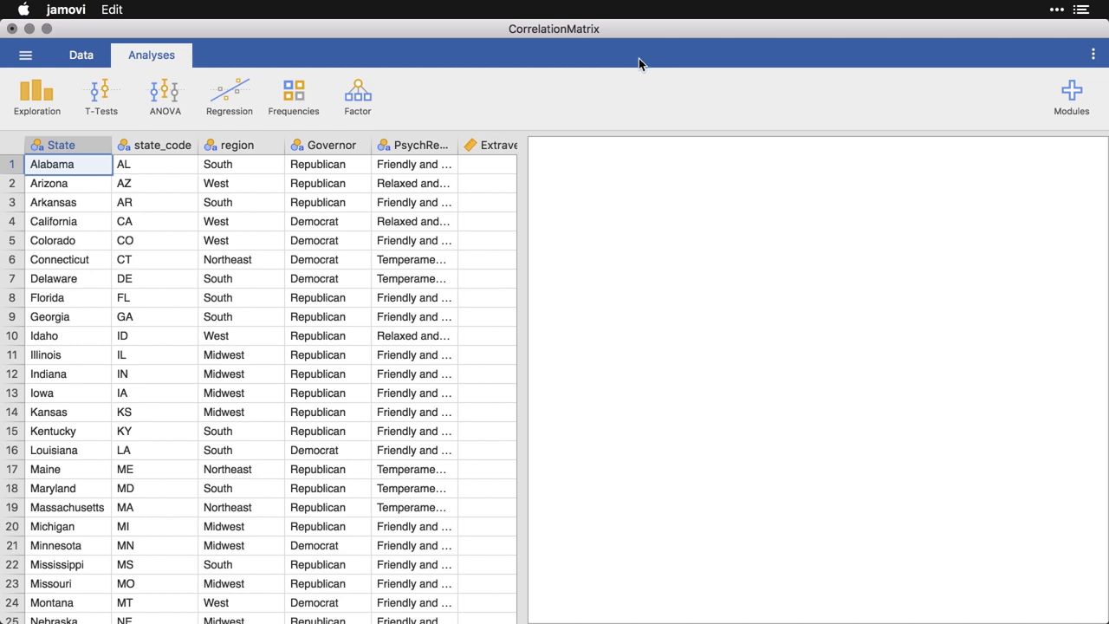
pyautogui.moveTo(541, 354)
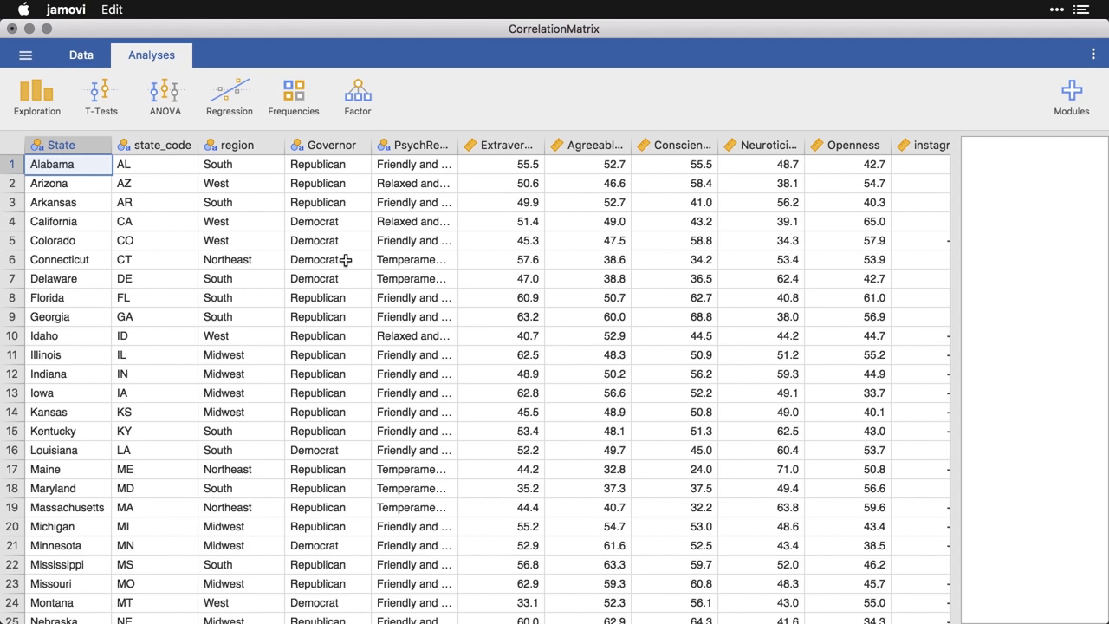
pyautogui.moveTo(162, 169)
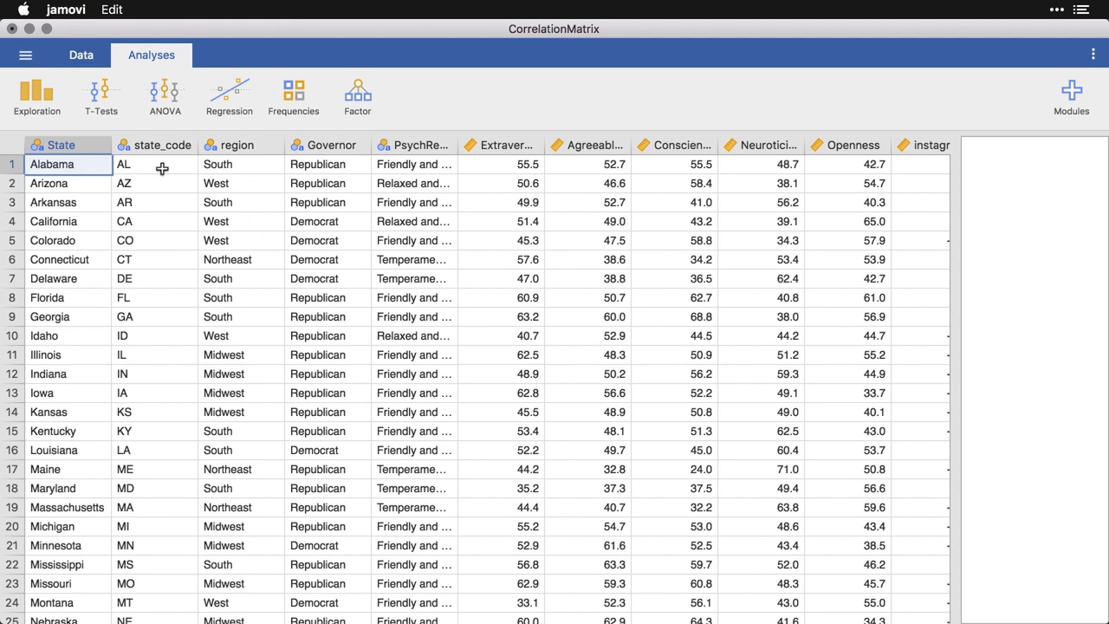
pyautogui.moveTo(248, 164)
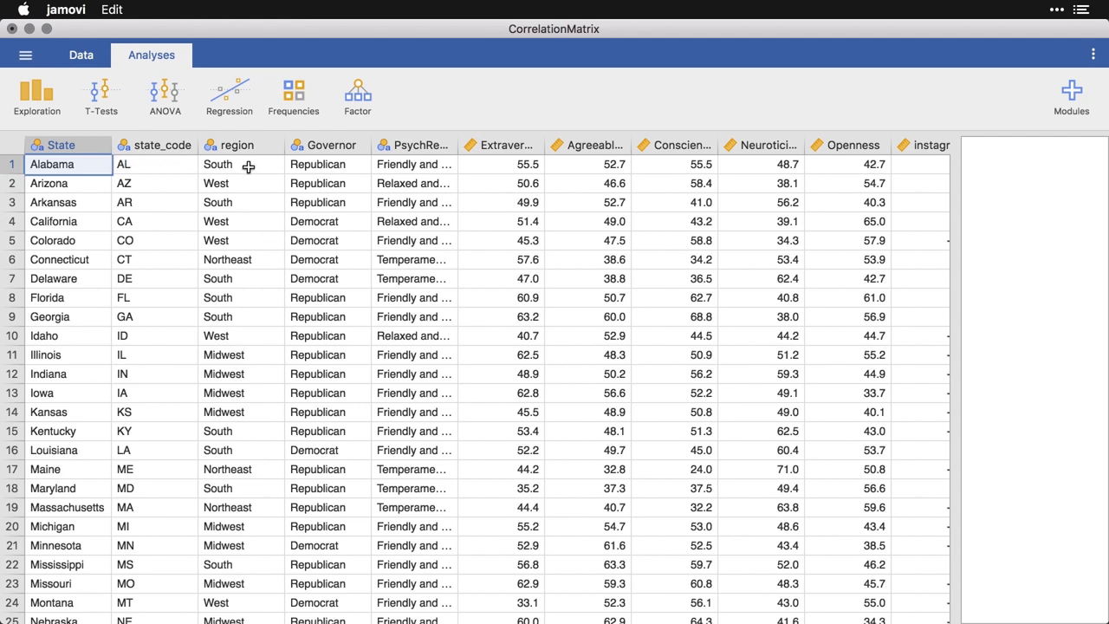
# Select Alabama's governor party and the next categorical cell in row 1
pyautogui.click(328, 164)
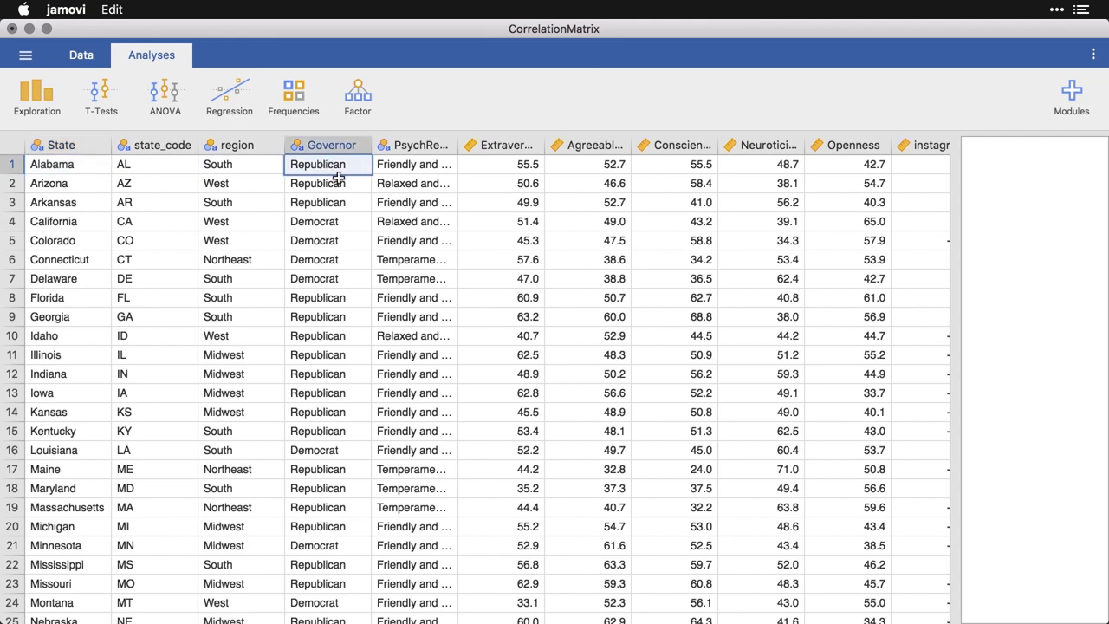
pyautogui.click(414, 164)
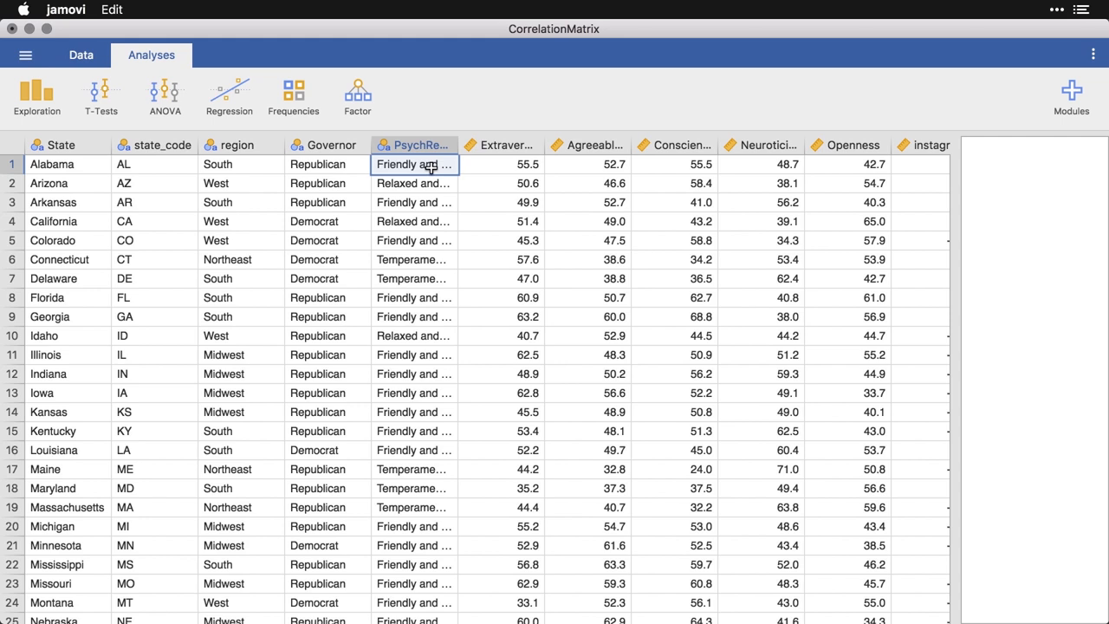
pyautogui.moveTo(492, 179)
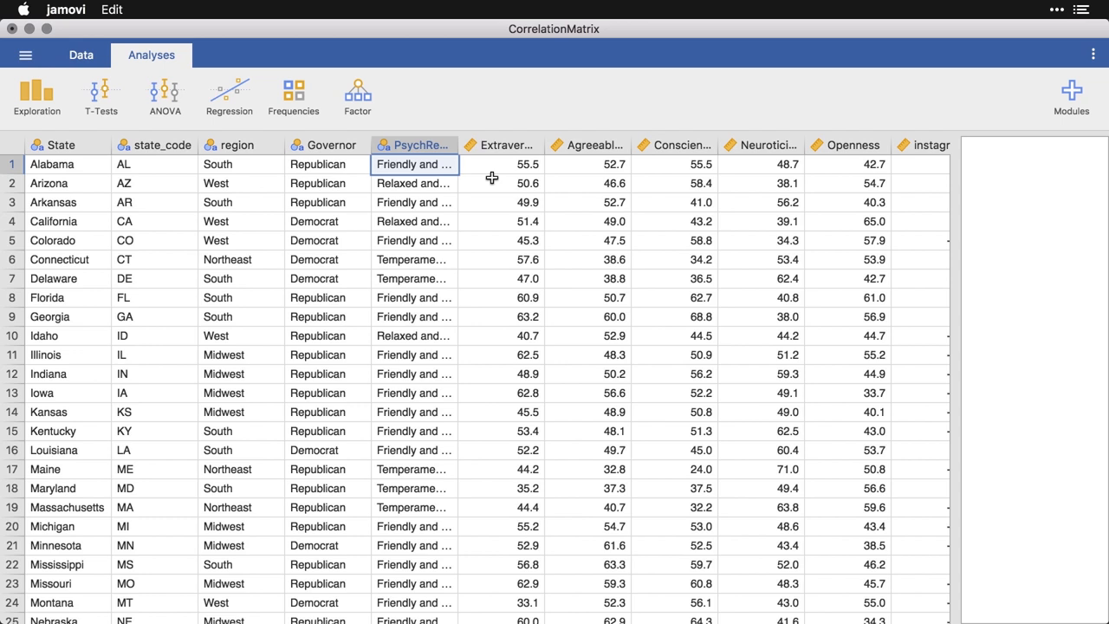
pyautogui.moveTo(547, 166)
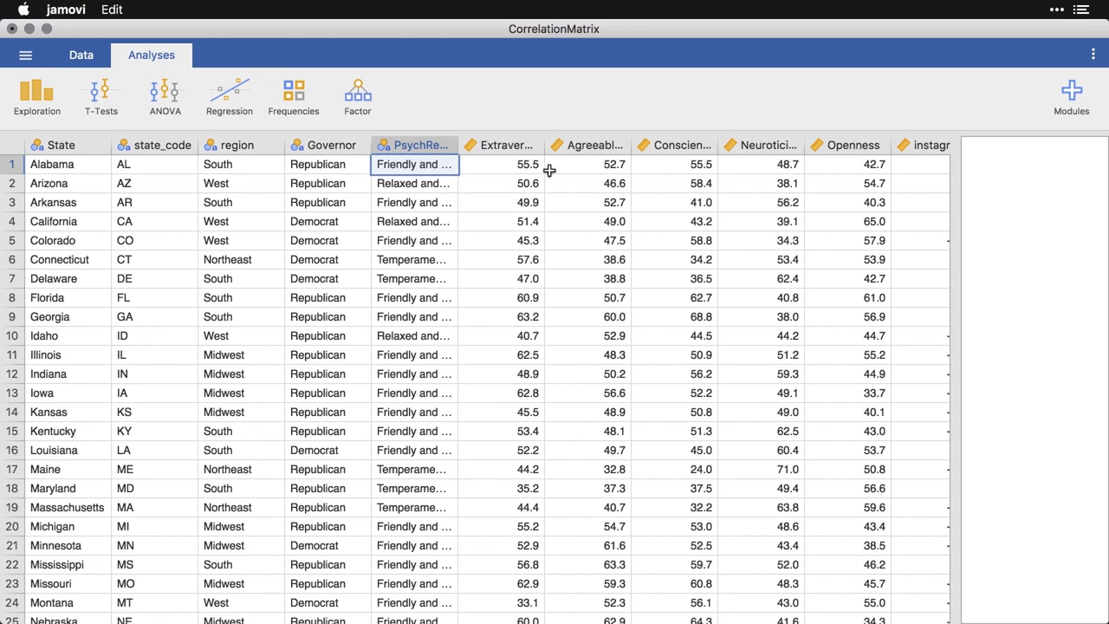
# Scroll the grid right to the social media, privacy and interest columns, ending at scrapbook and modern
pyautogui.hscroll(3)
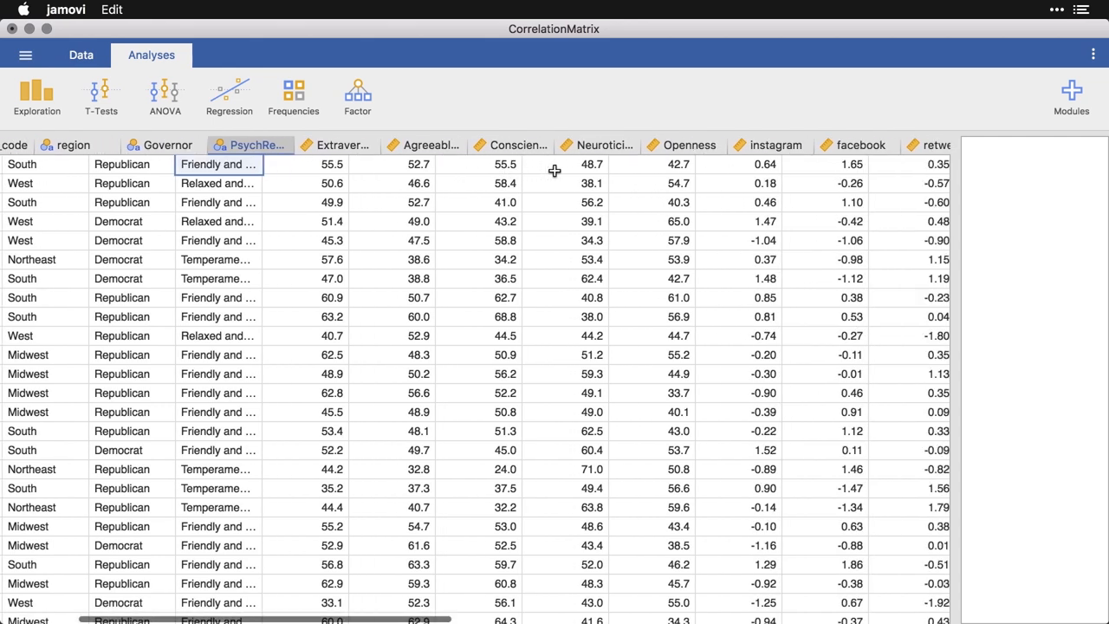
pyautogui.hscroll(3)
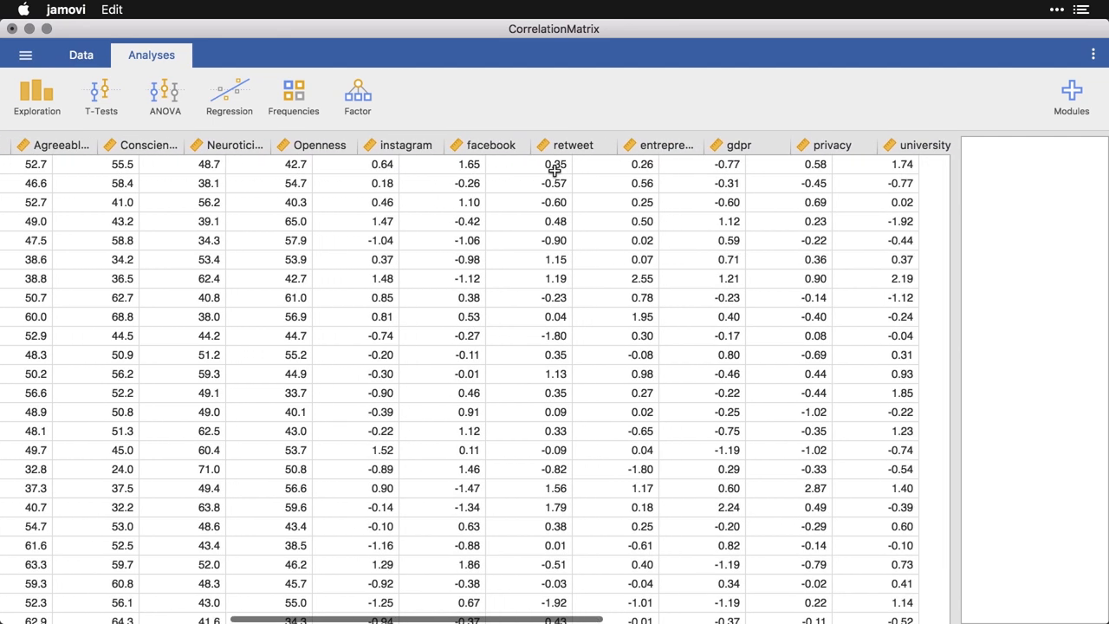
pyautogui.hscroll(3)
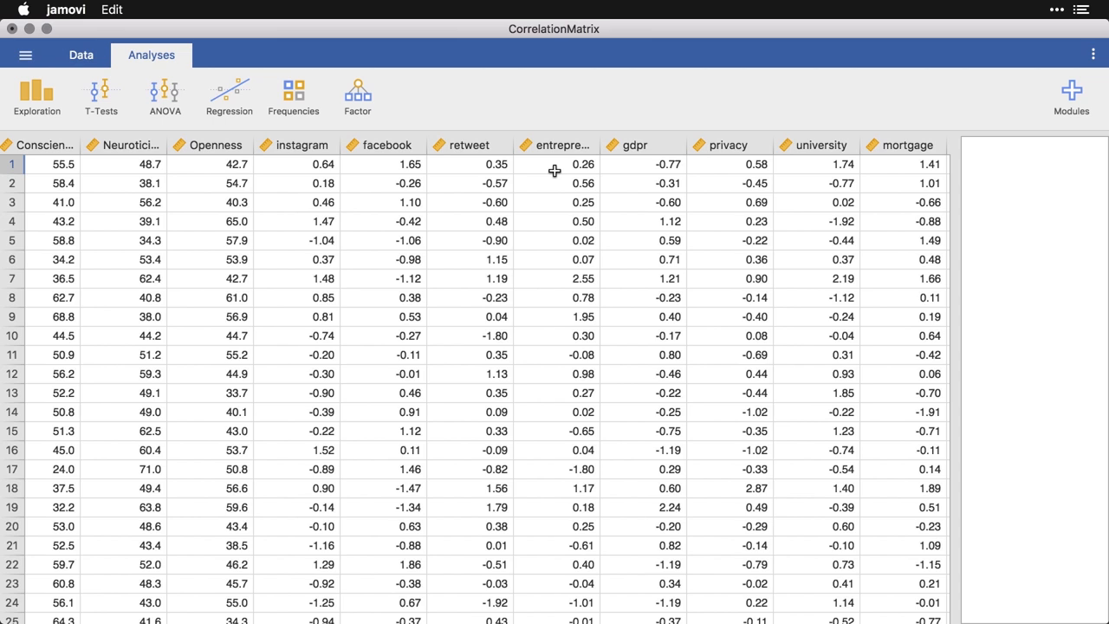
pyautogui.moveTo(446, 165)
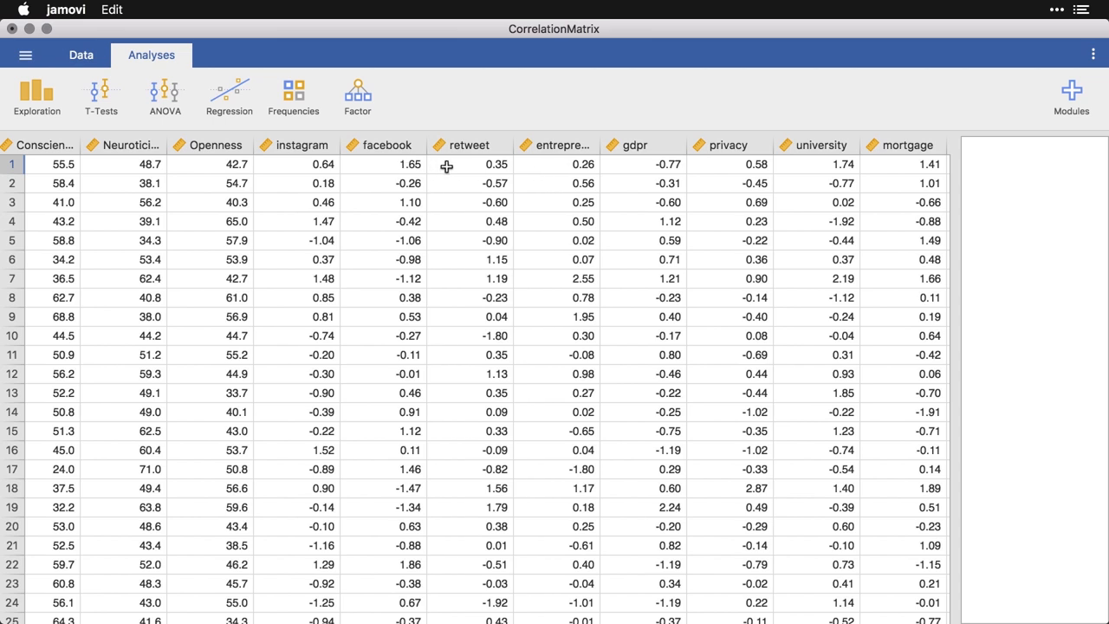
pyautogui.moveTo(576, 167)
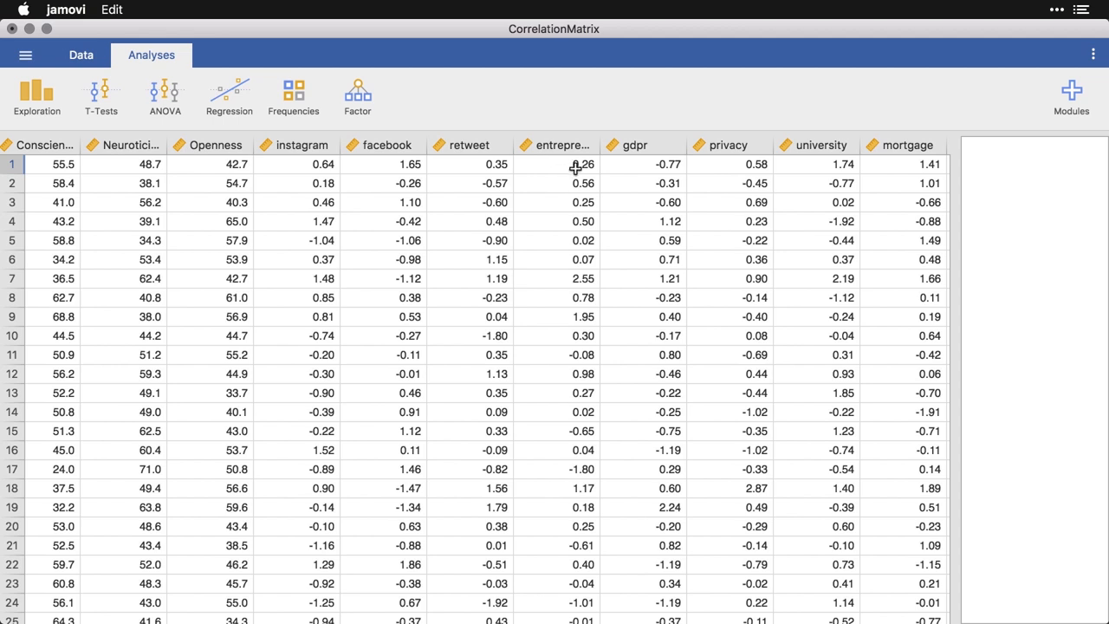
pyautogui.moveTo(643, 163)
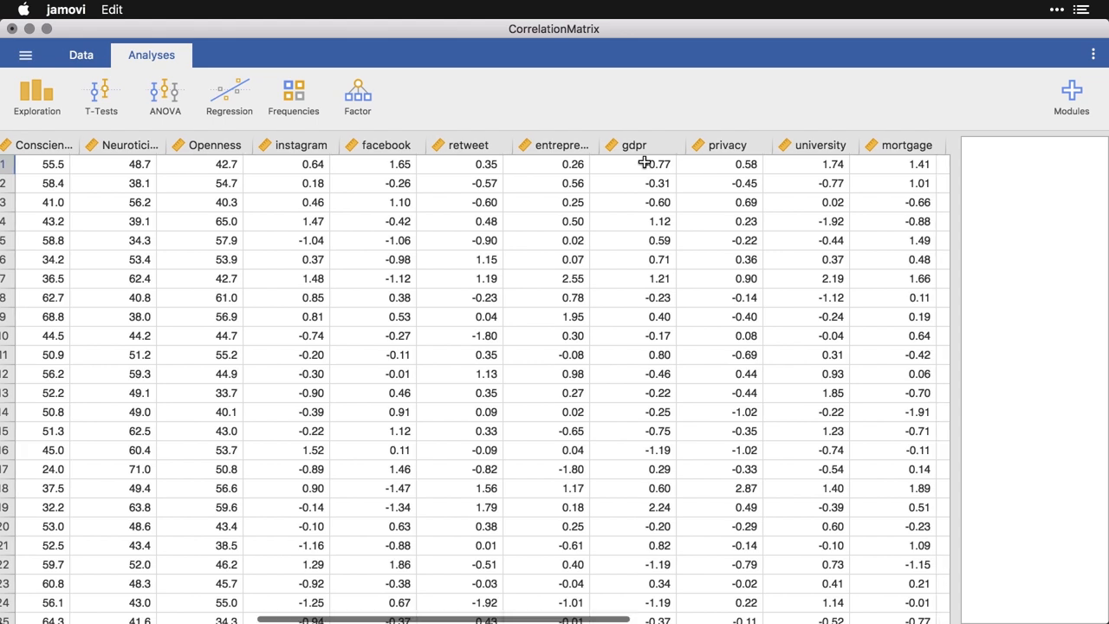
pyautogui.hscroll(3)
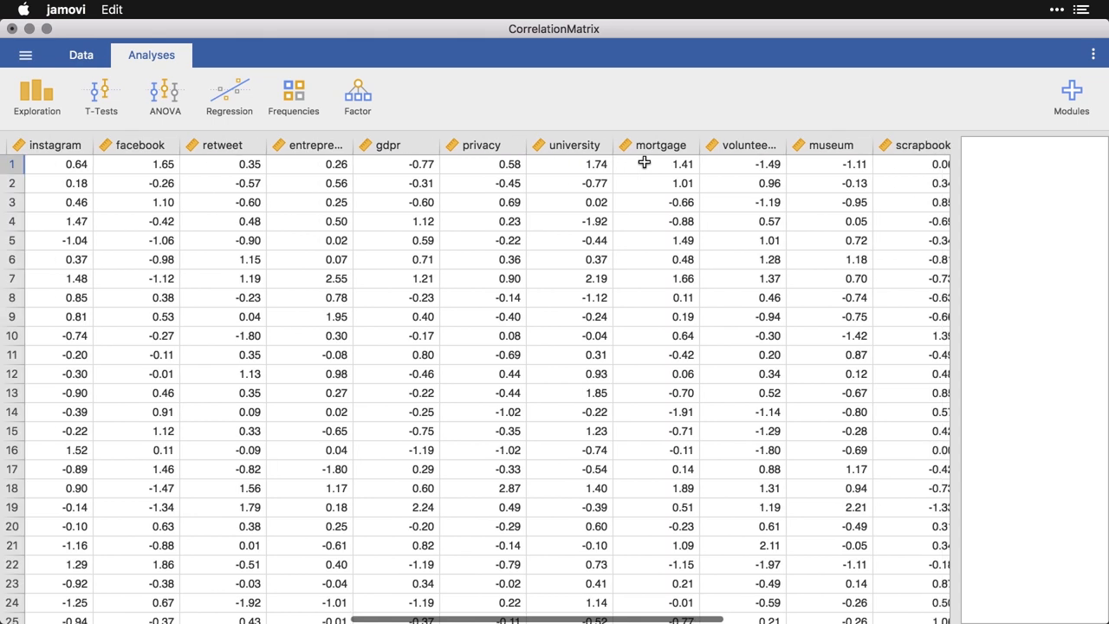
pyautogui.hscroll(3)
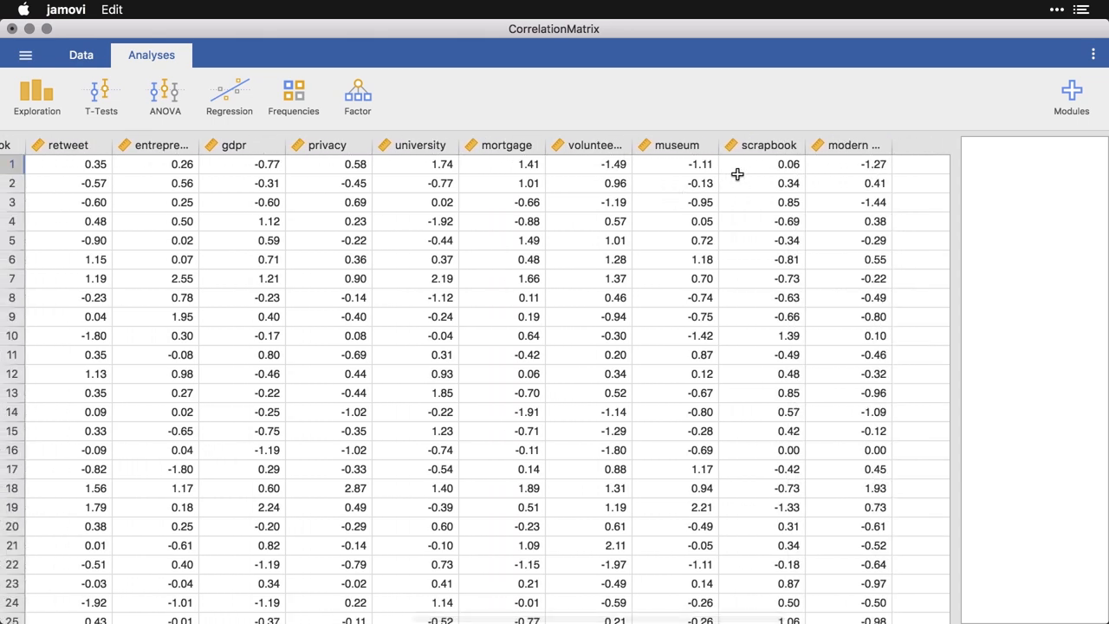
pyautogui.moveTo(846, 157)
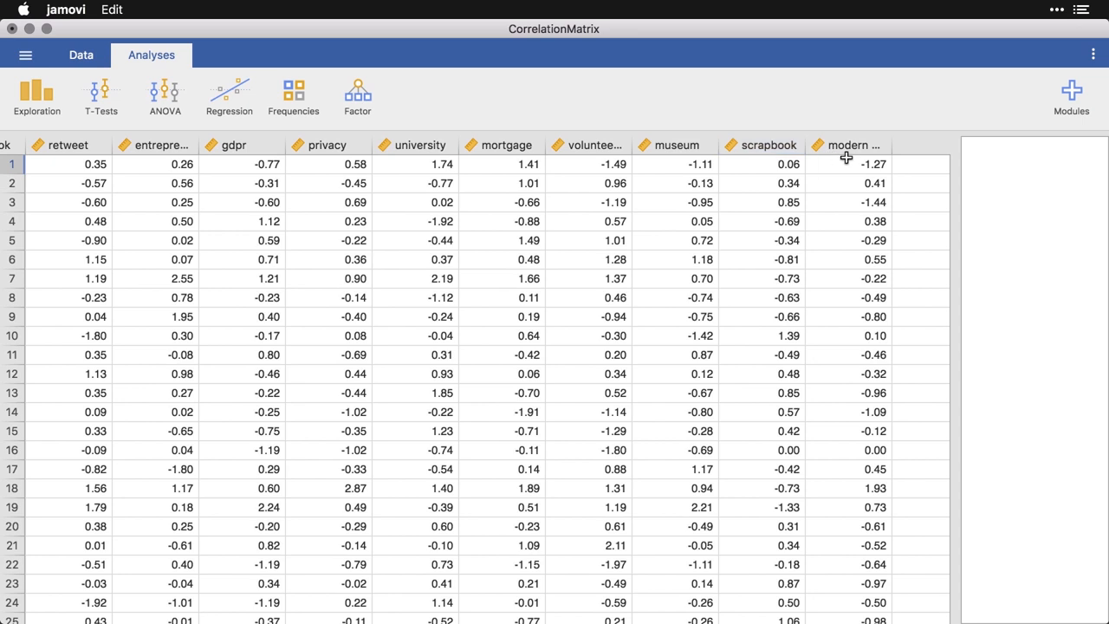
pyautogui.moveTo(826, 257)
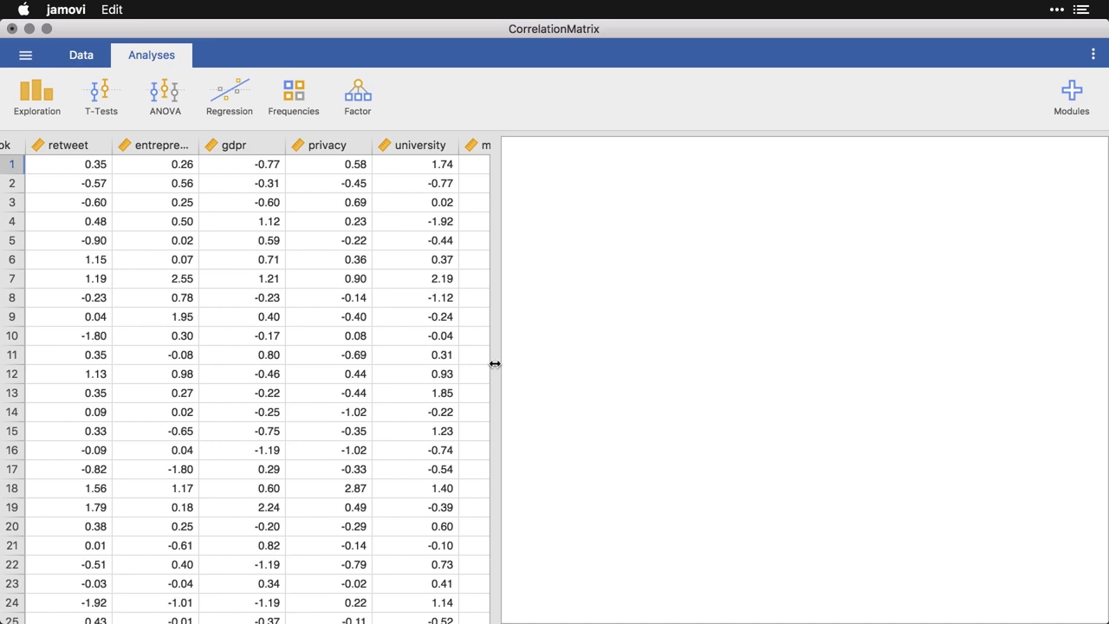
# Start a new Correlation Matrix analysis from the Regression menu
pyautogui.click(329, 144)
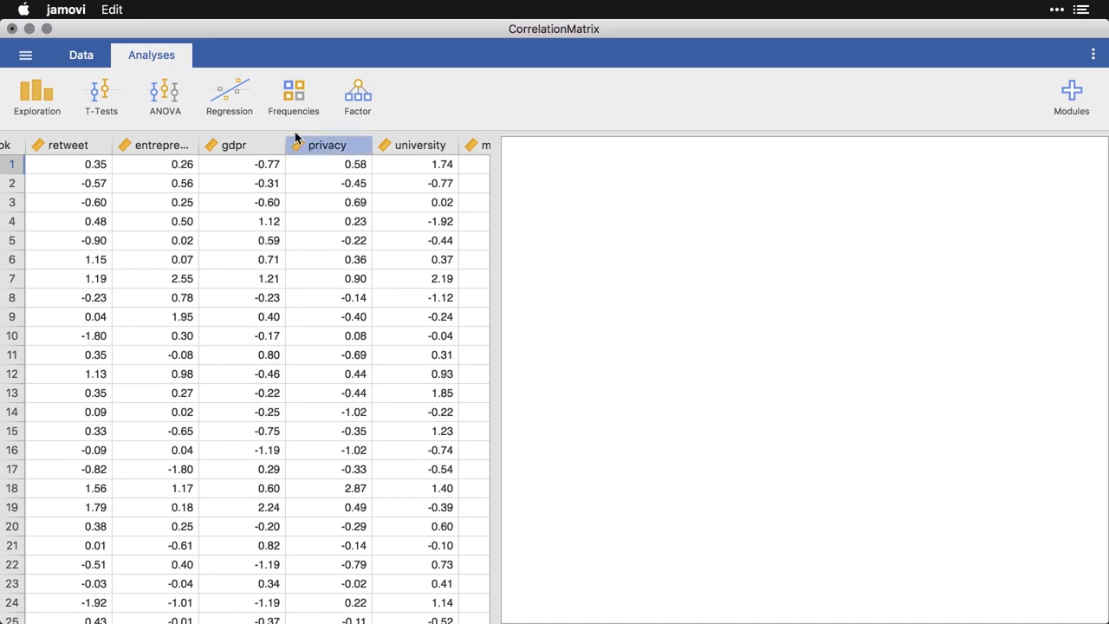
pyautogui.click(229, 95)
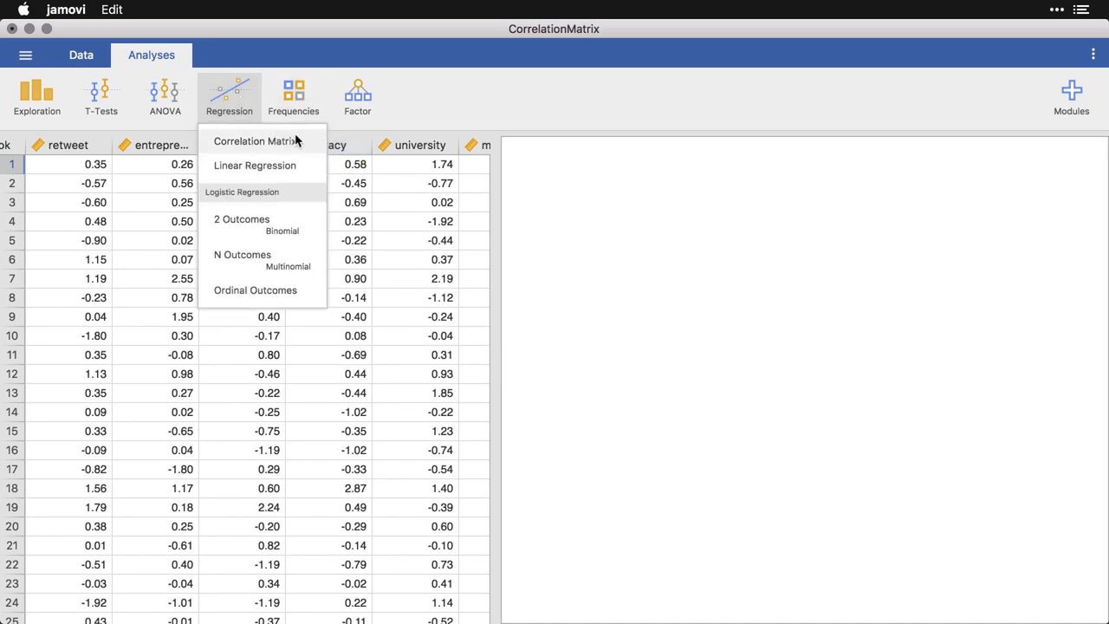
pyautogui.click(255, 140)
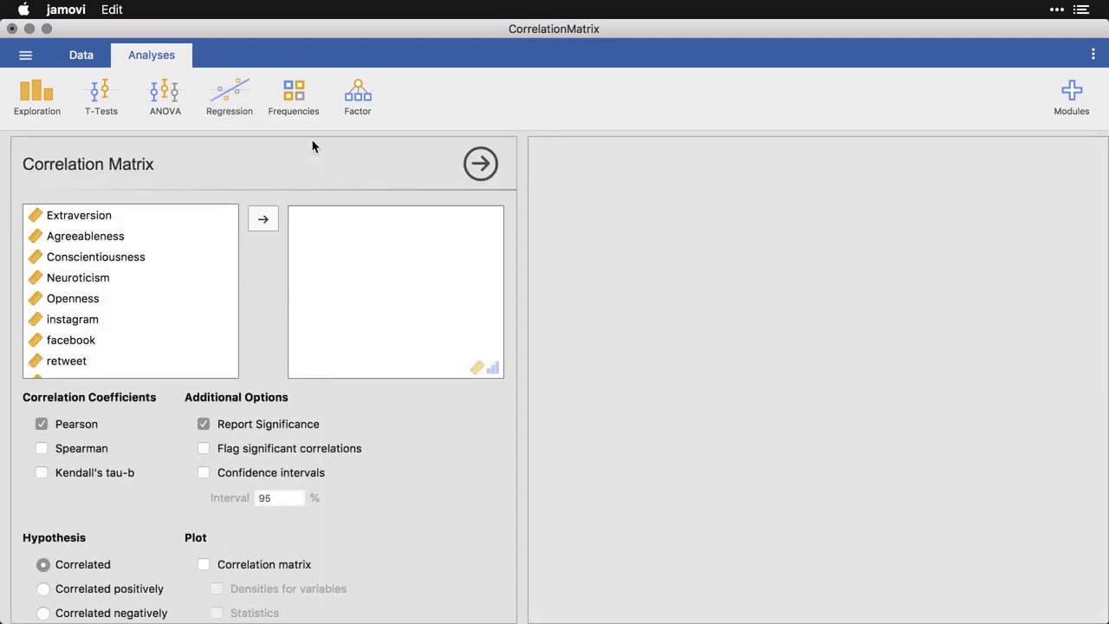
pyautogui.click(480, 163)
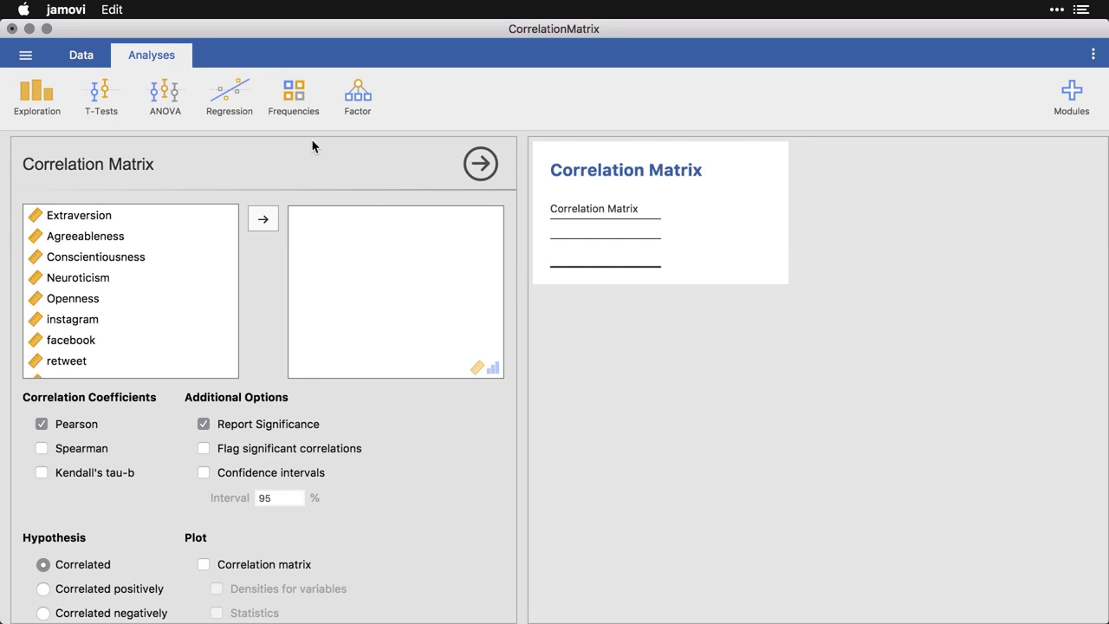
pyautogui.moveTo(298, 153)
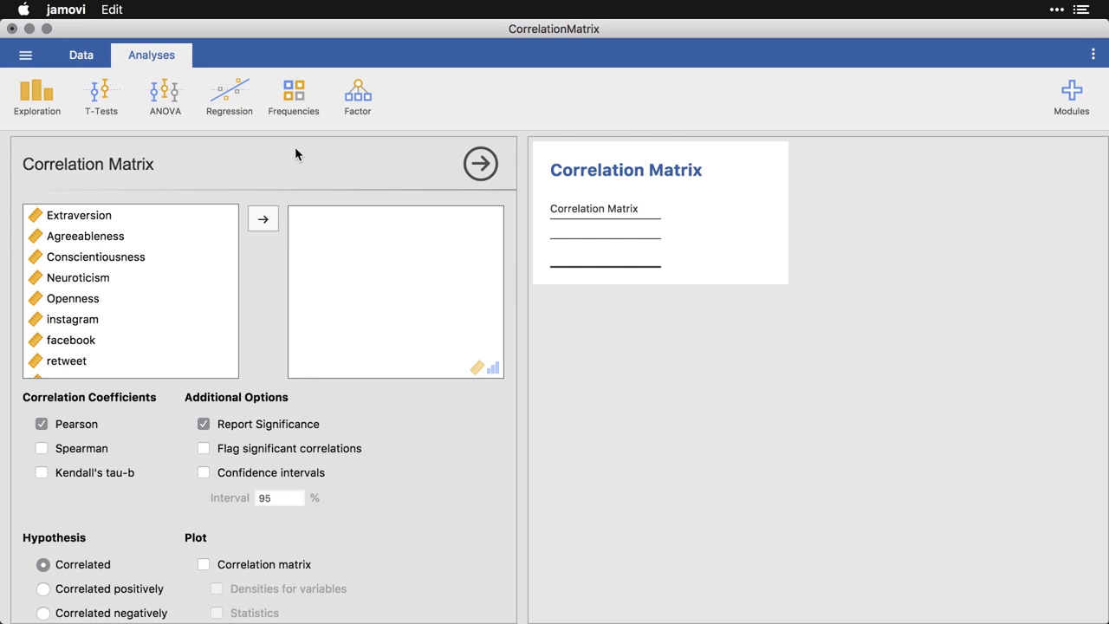
pyautogui.moveTo(102, 235)
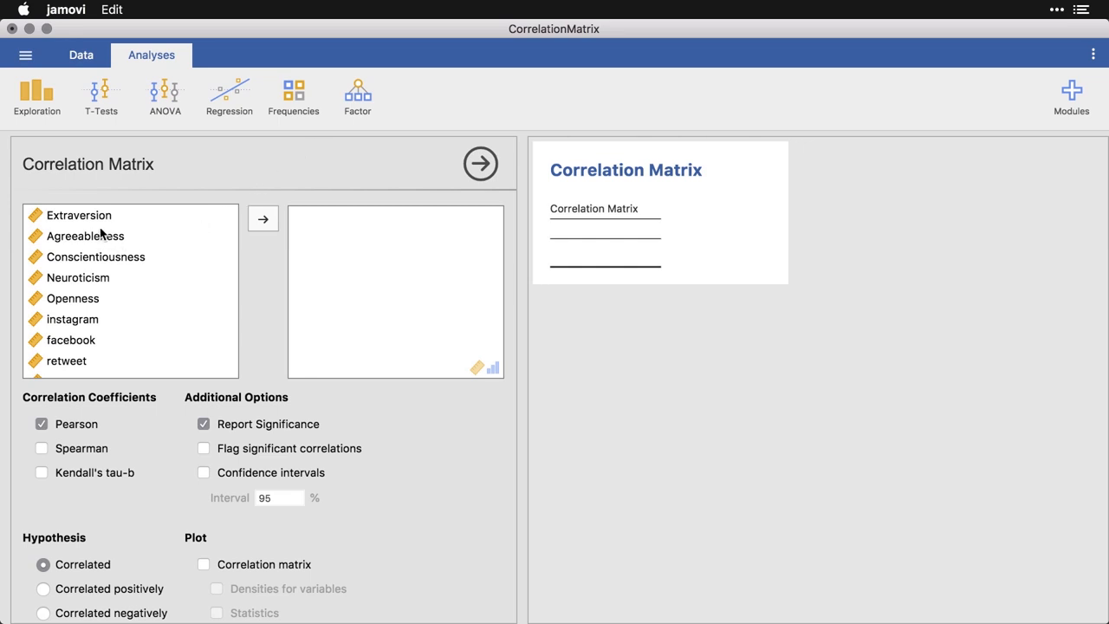
# Add Extraversion and facebook to the correlation matrix variables
pyautogui.click(78, 215)
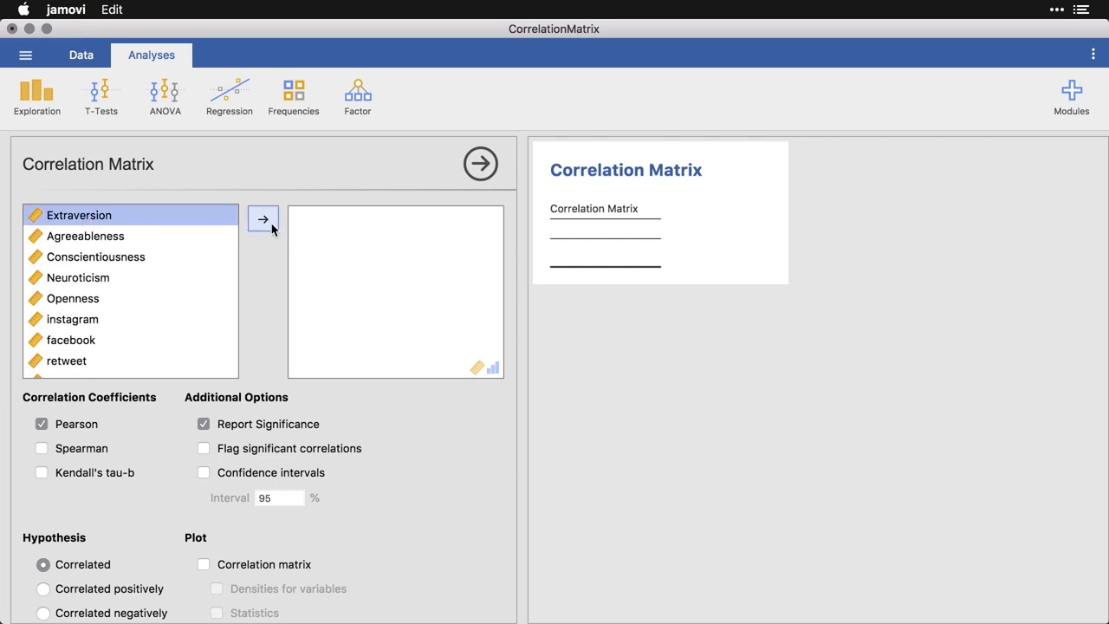
pyautogui.click(262, 218)
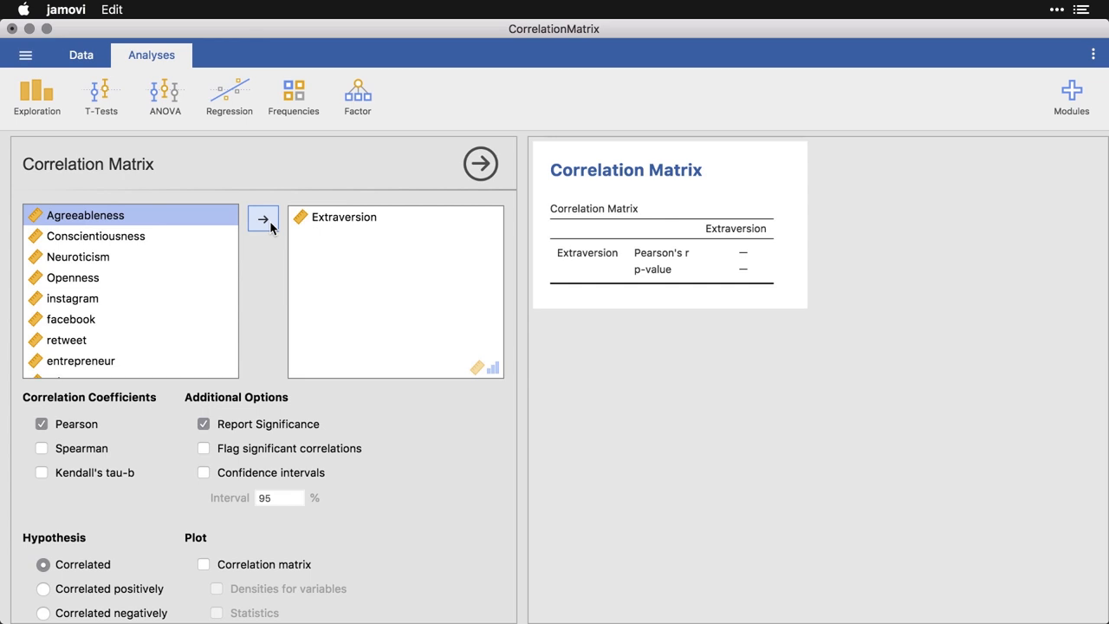
pyautogui.moveTo(171, 269)
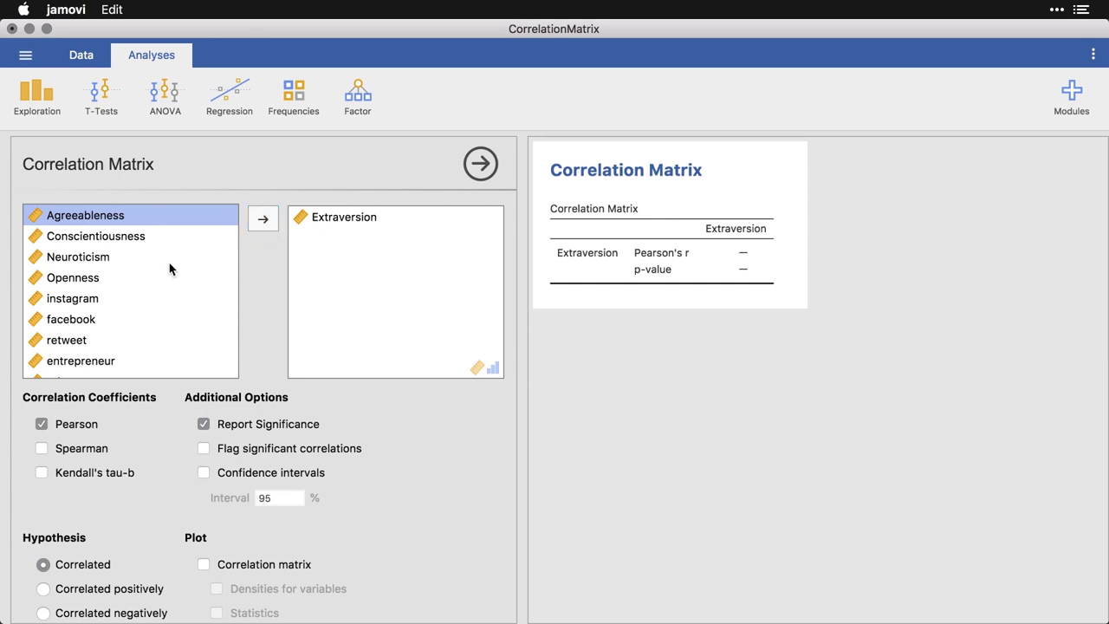
pyautogui.click(71, 319)
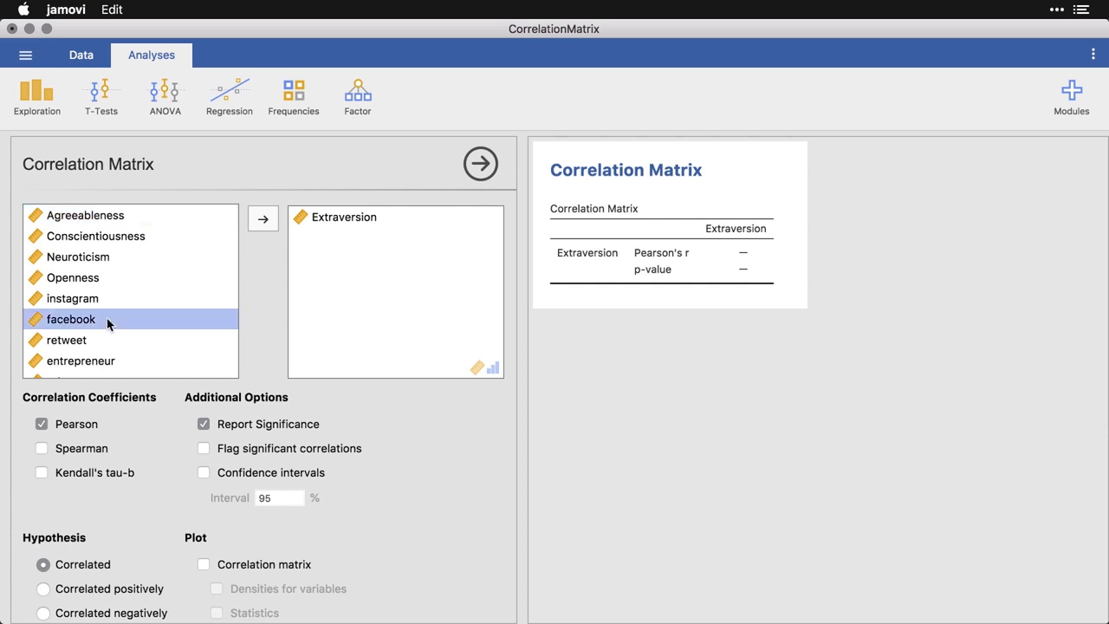
pyautogui.click(263, 217)
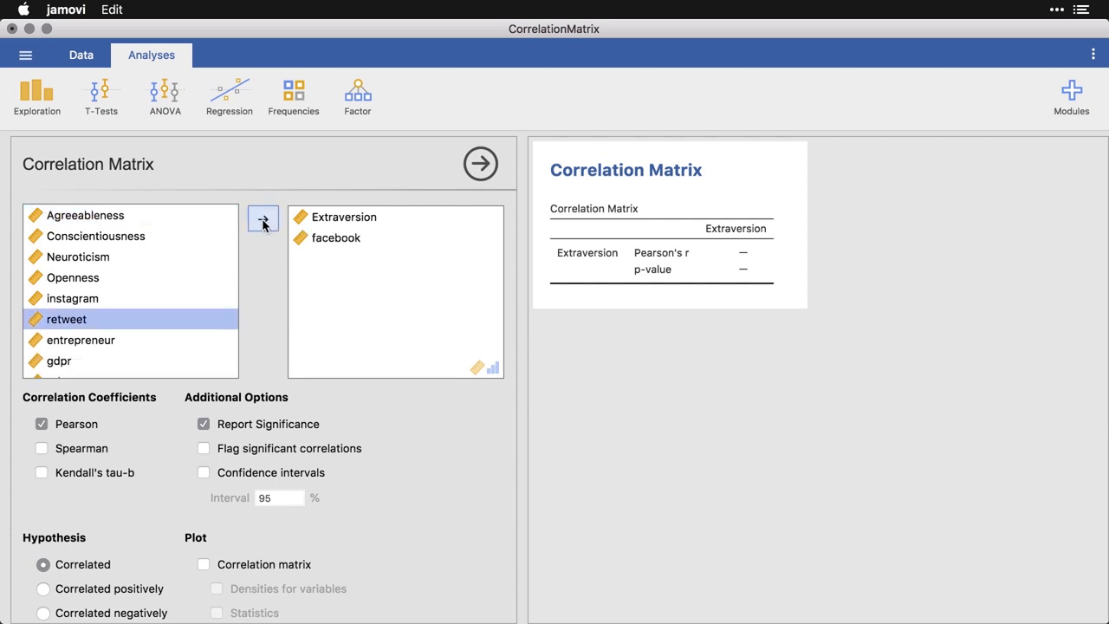
pyautogui.click(262, 217)
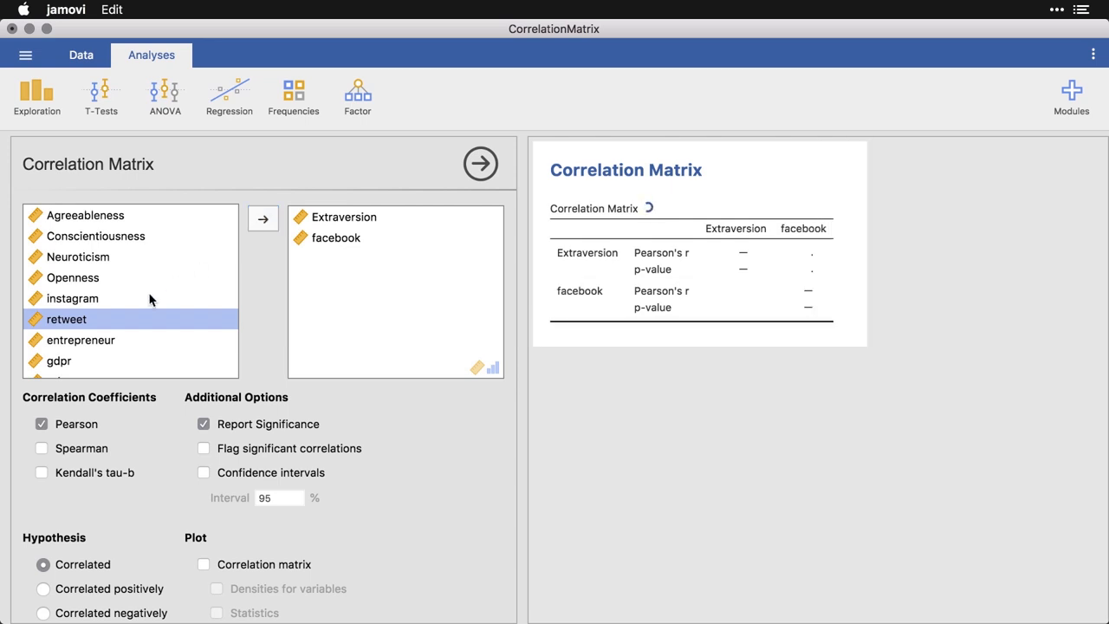
# Add privacy and volunteering to the correlation matrix variables
pyautogui.scroll(-3)
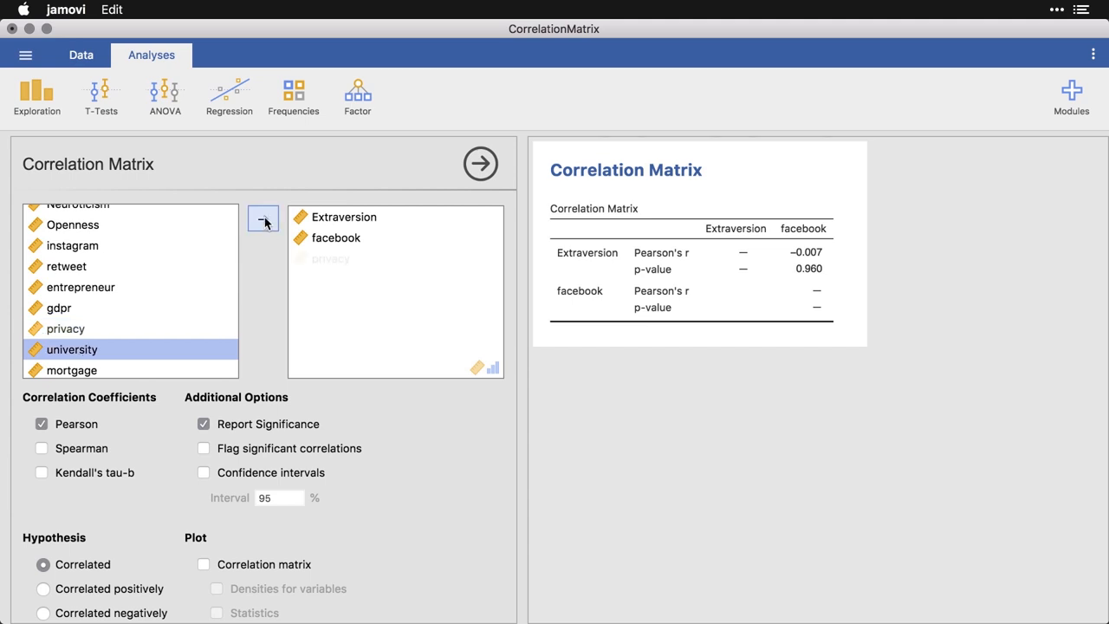
pyautogui.click(263, 218)
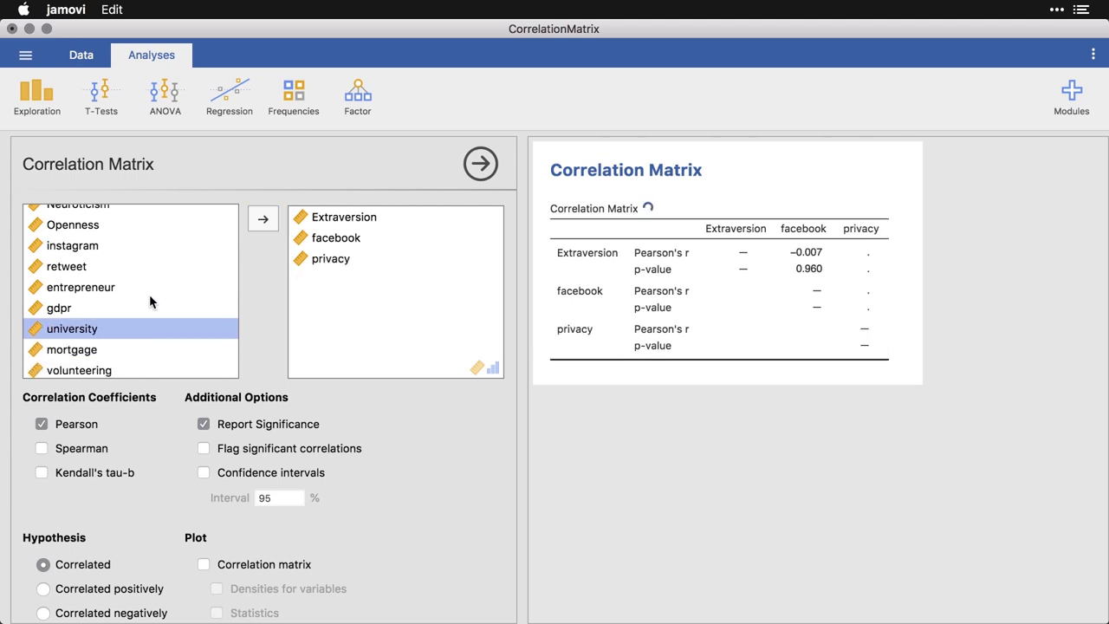
pyautogui.scroll(-3)
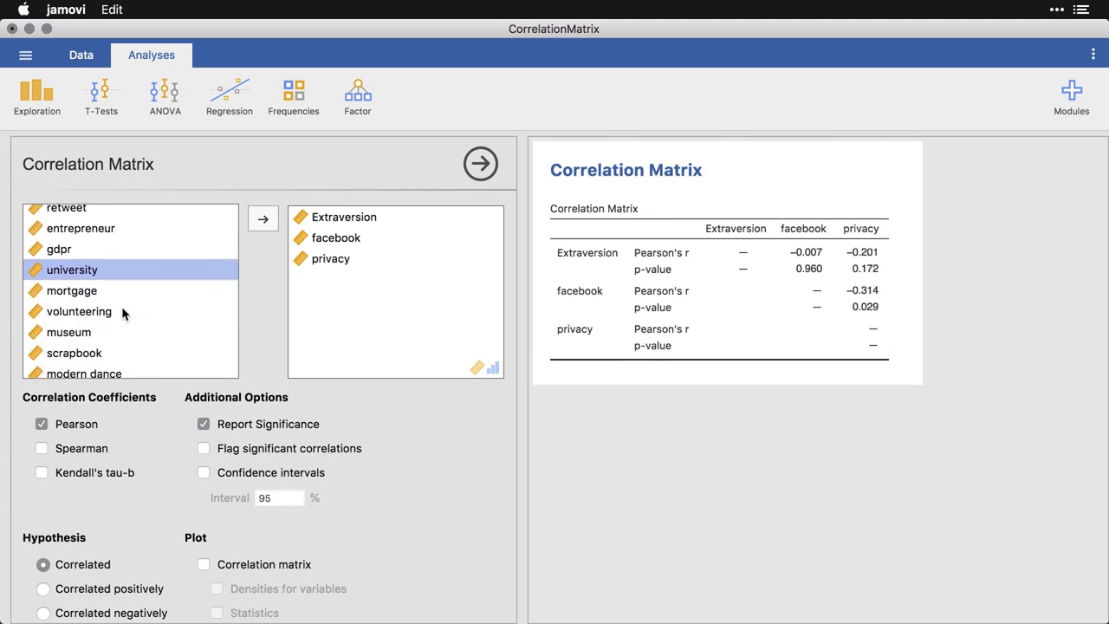
pyautogui.click(79, 311)
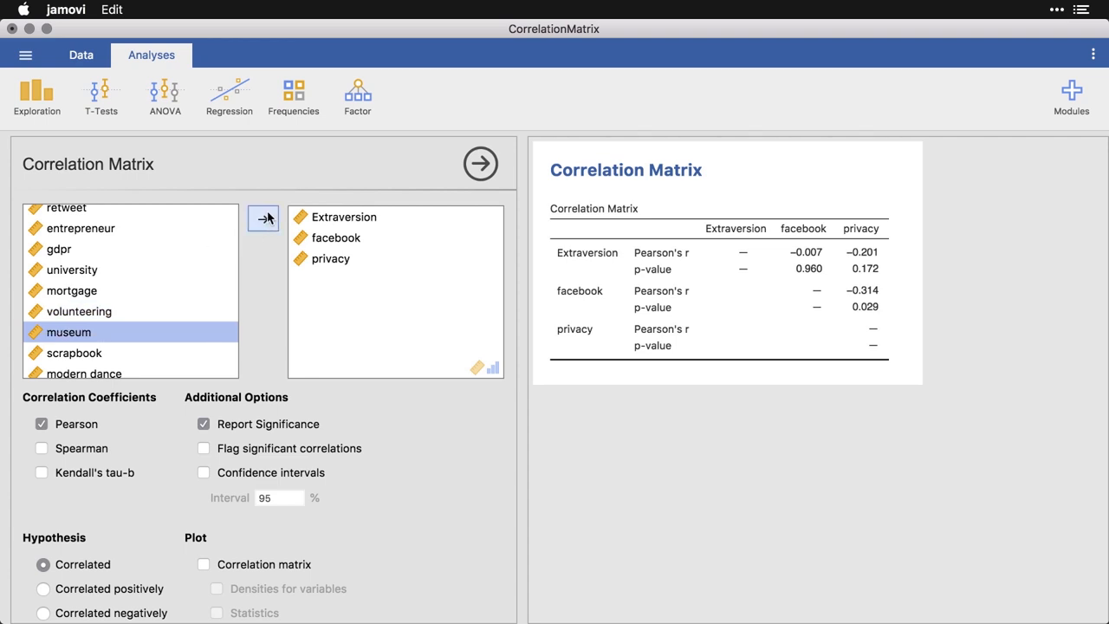
pyautogui.click(263, 218)
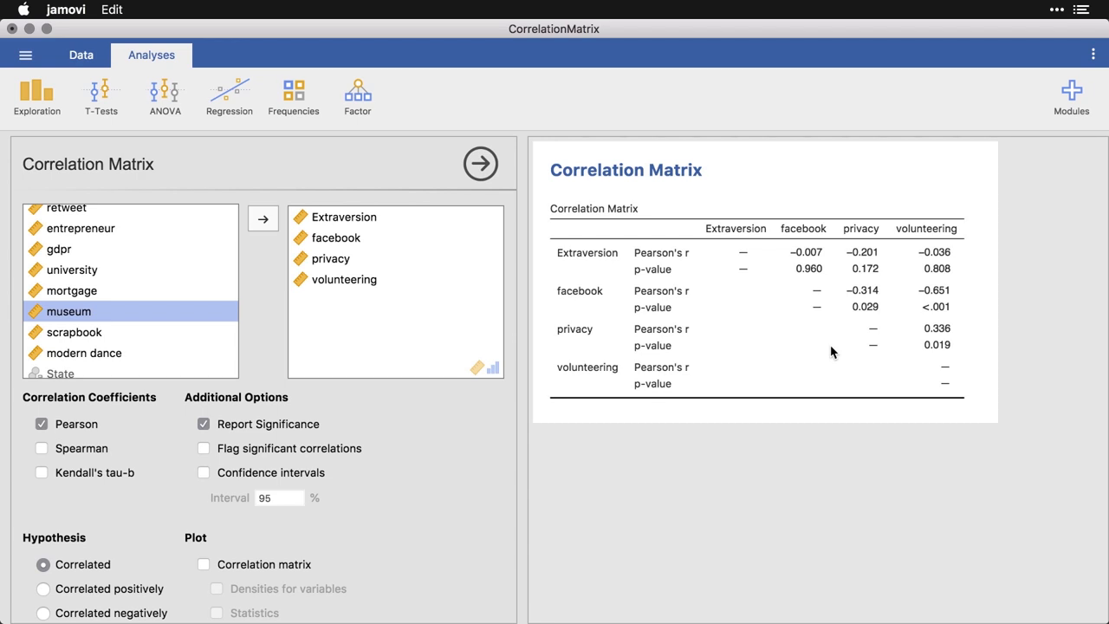
pyautogui.moveTo(859, 337)
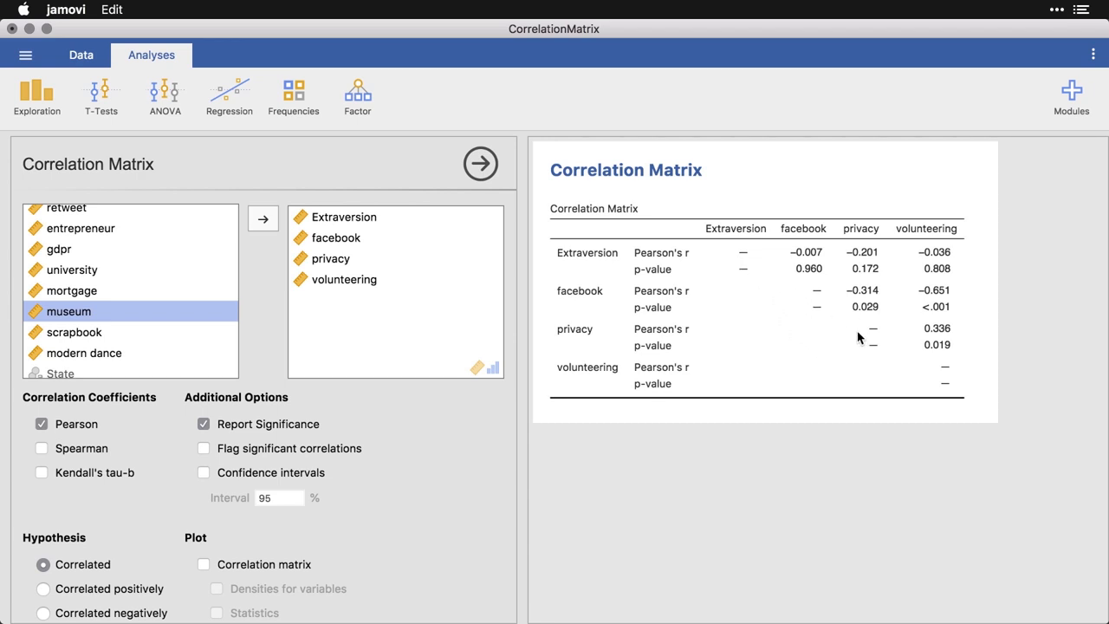
pyautogui.moveTo(943, 388)
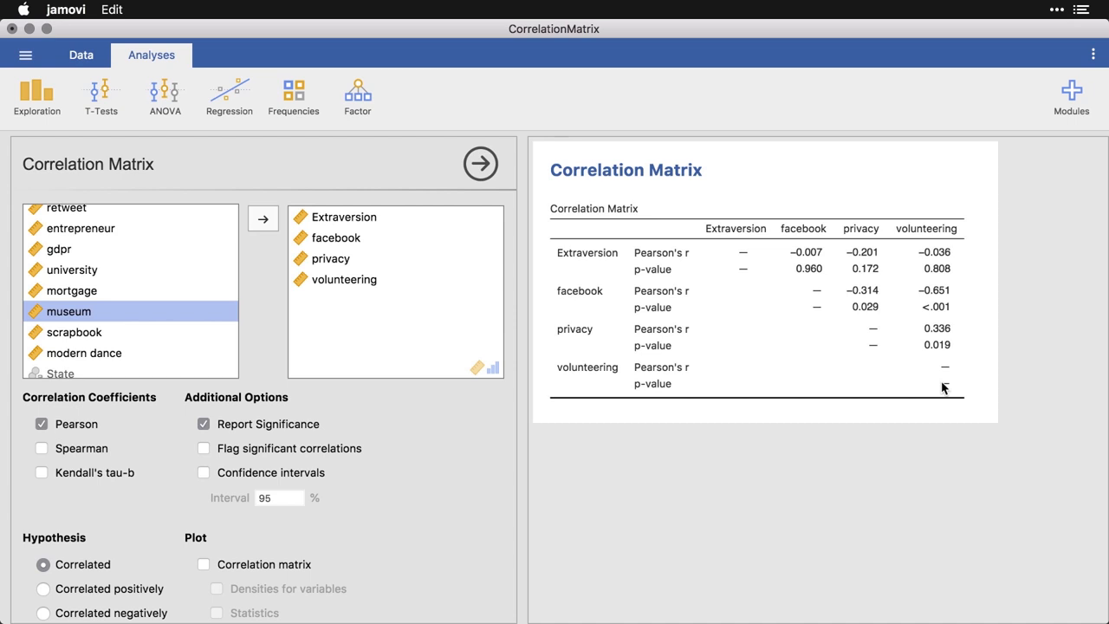
pyautogui.moveTo(814, 265)
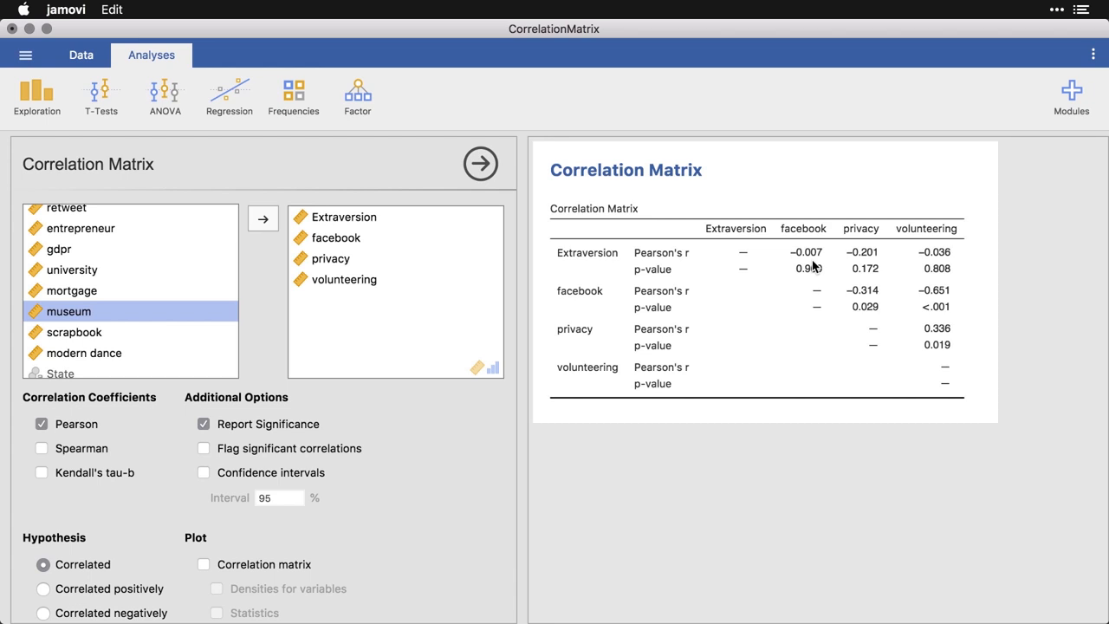
pyautogui.moveTo(814, 266)
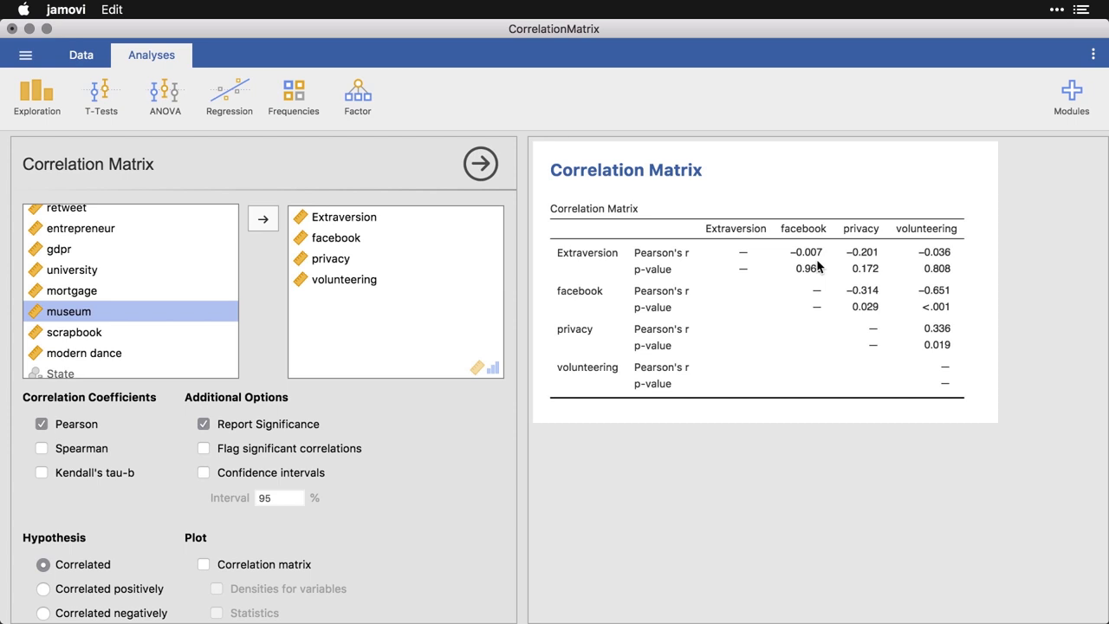
pyautogui.moveTo(812, 286)
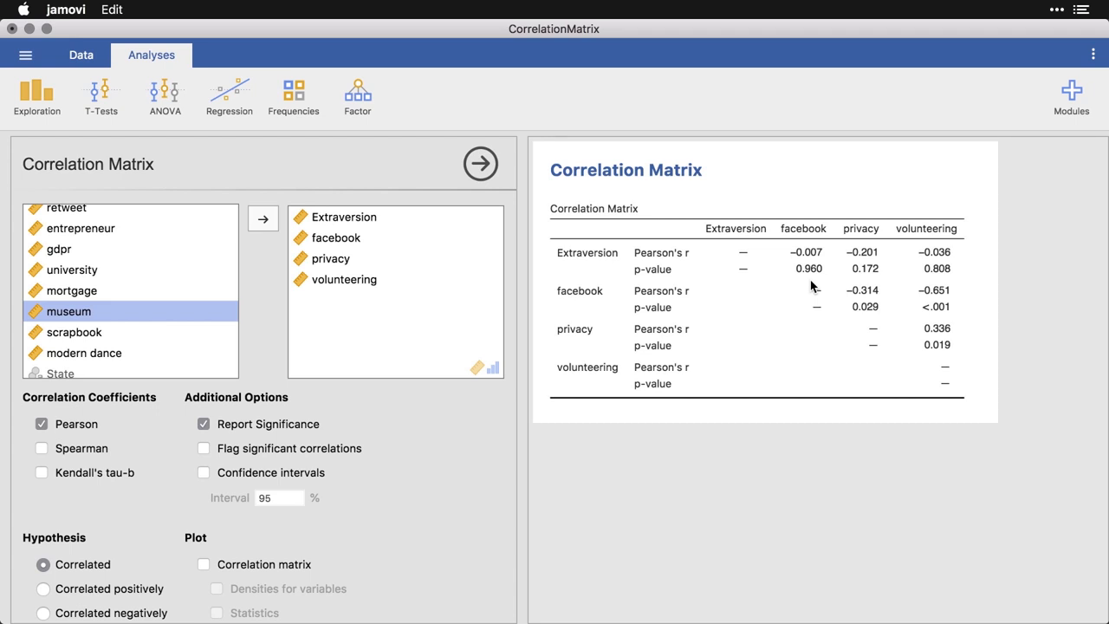
pyautogui.moveTo(550, 345)
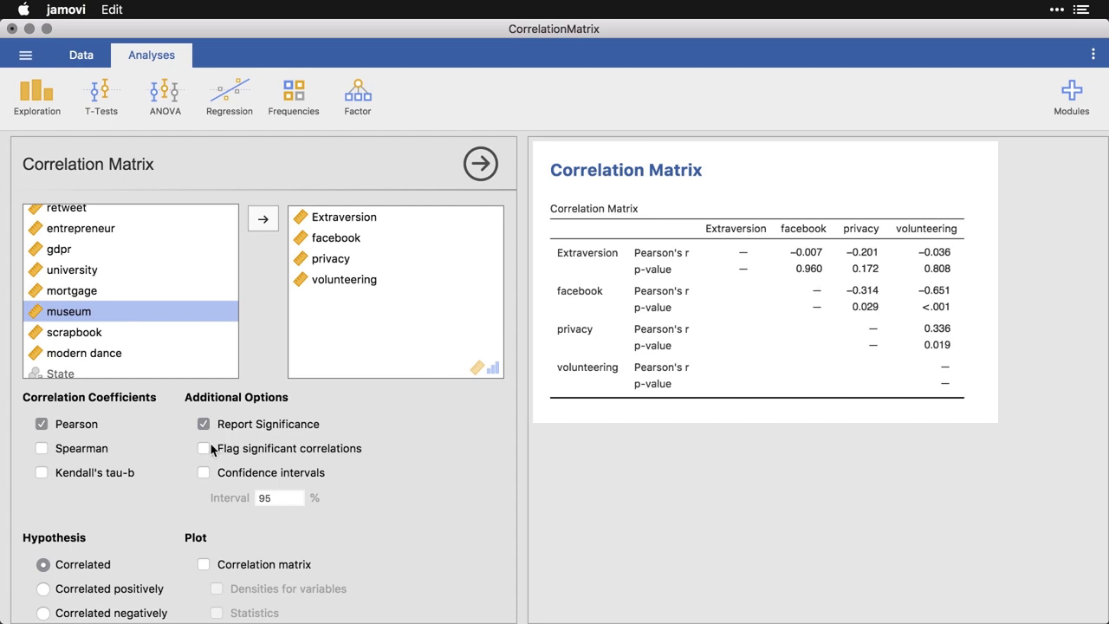
# Turn on Flag significant correlations under Additional Options
pyautogui.click(203, 448)
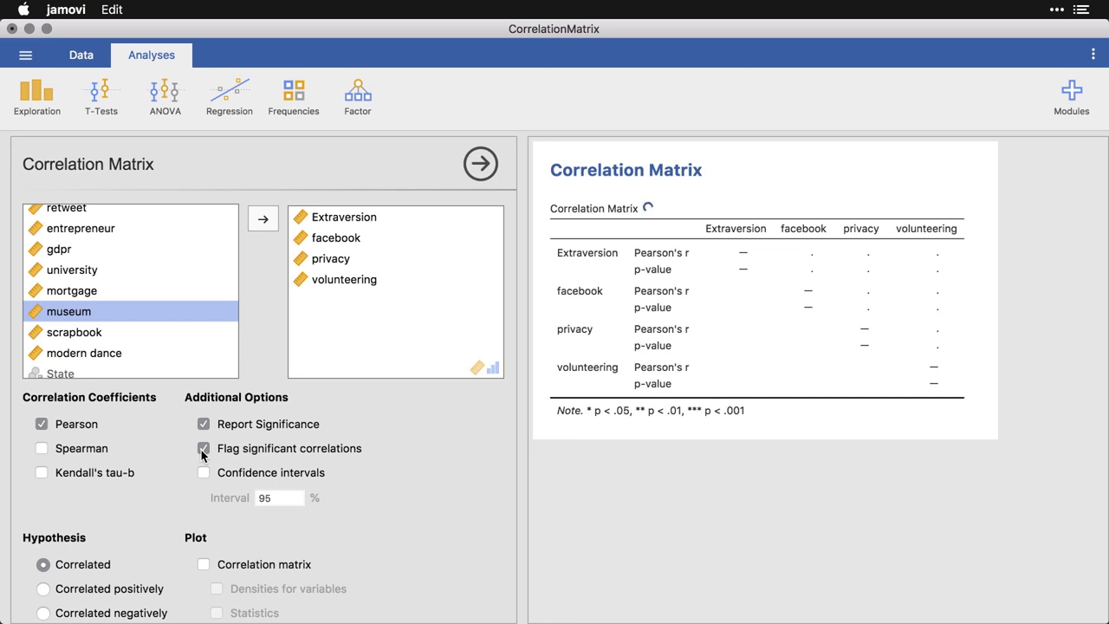
pyautogui.click(204, 448)
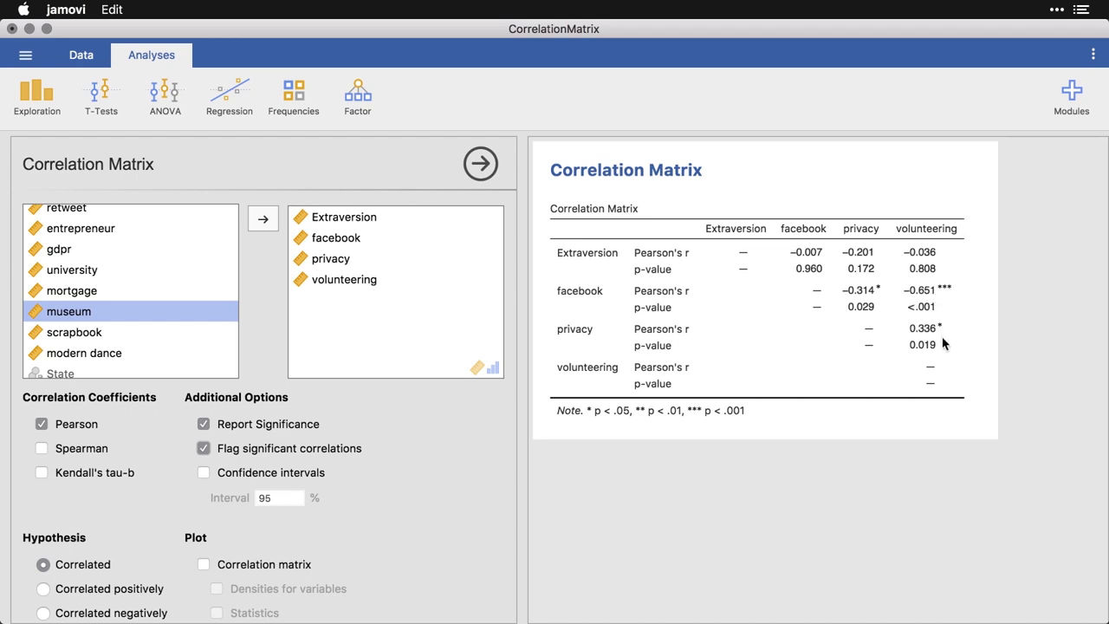
pyautogui.moveTo(818, 280)
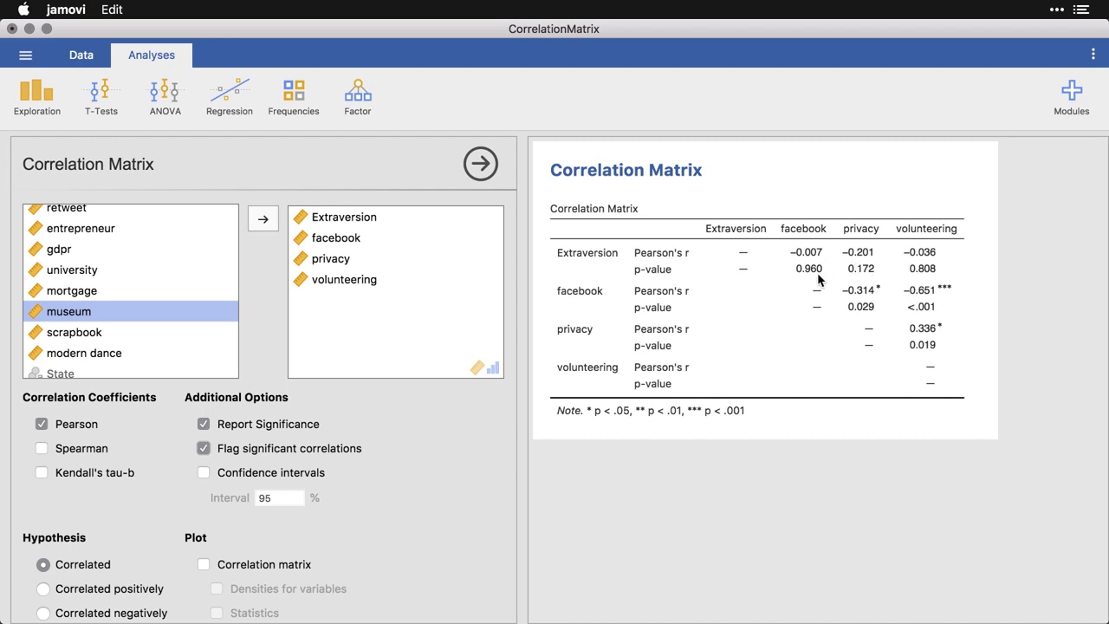
pyautogui.moveTo(925, 284)
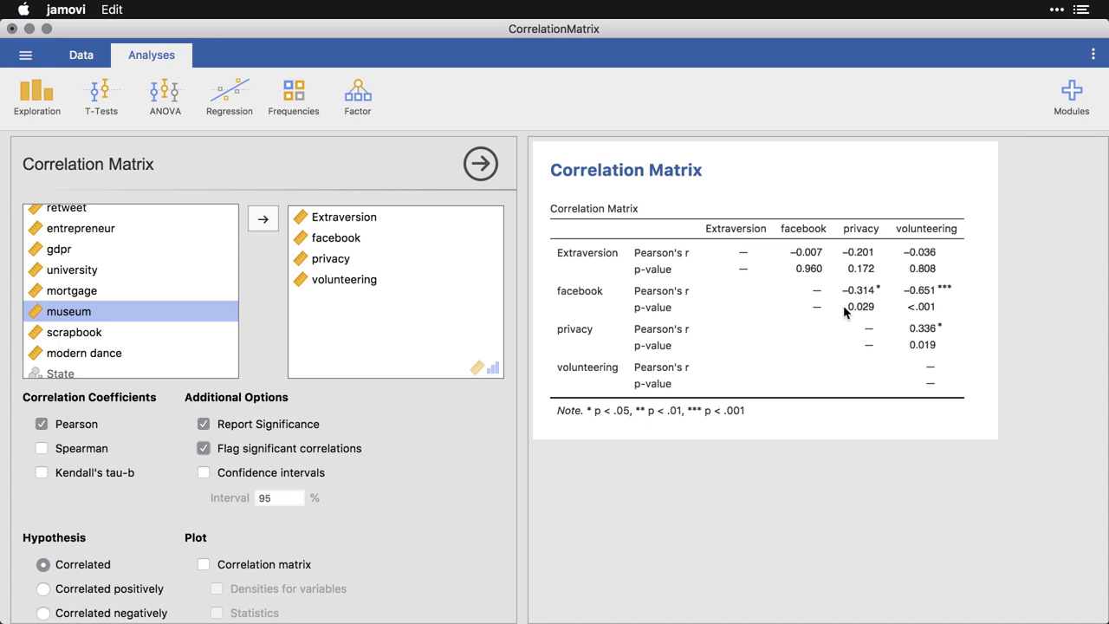
pyautogui.moveTo(877, 308)
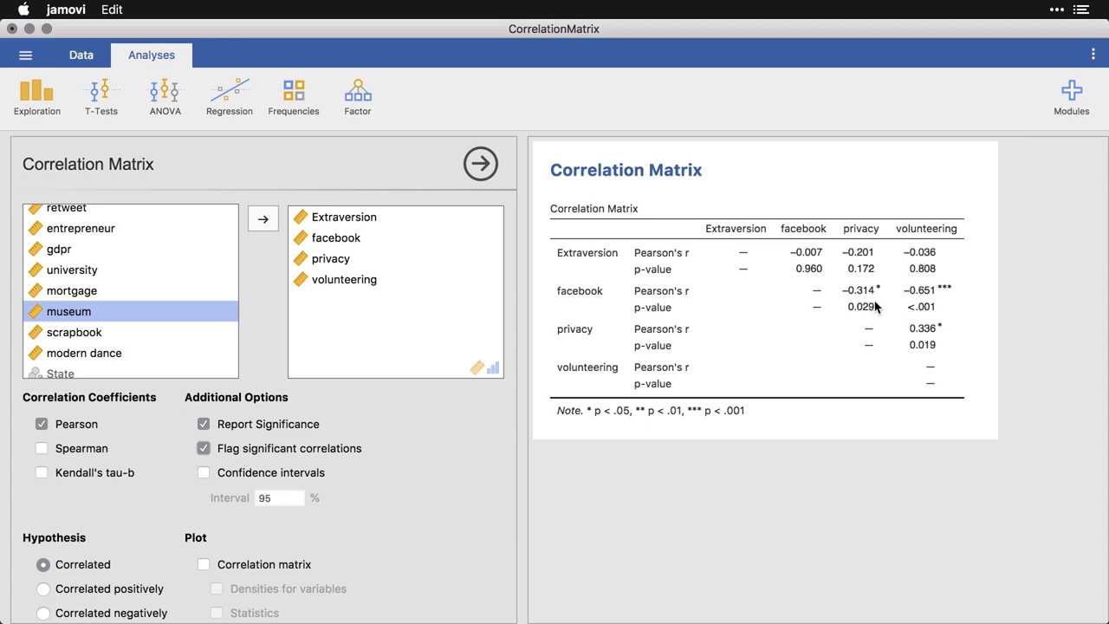
pyautogui.moveTo(884, 303)
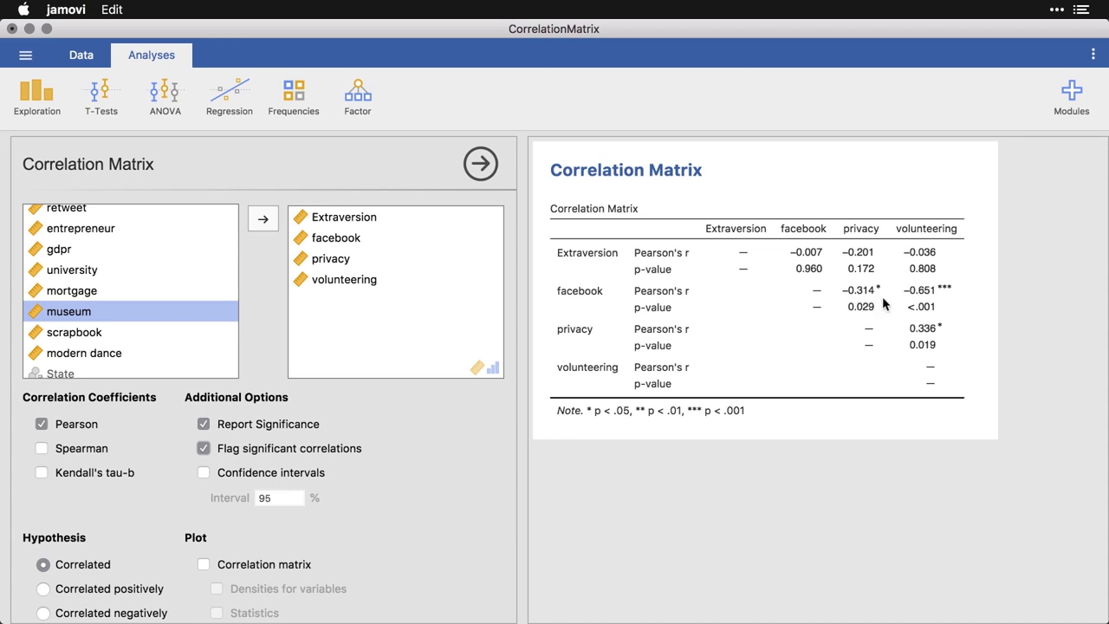
pyautogui.moveTo(931, 306)
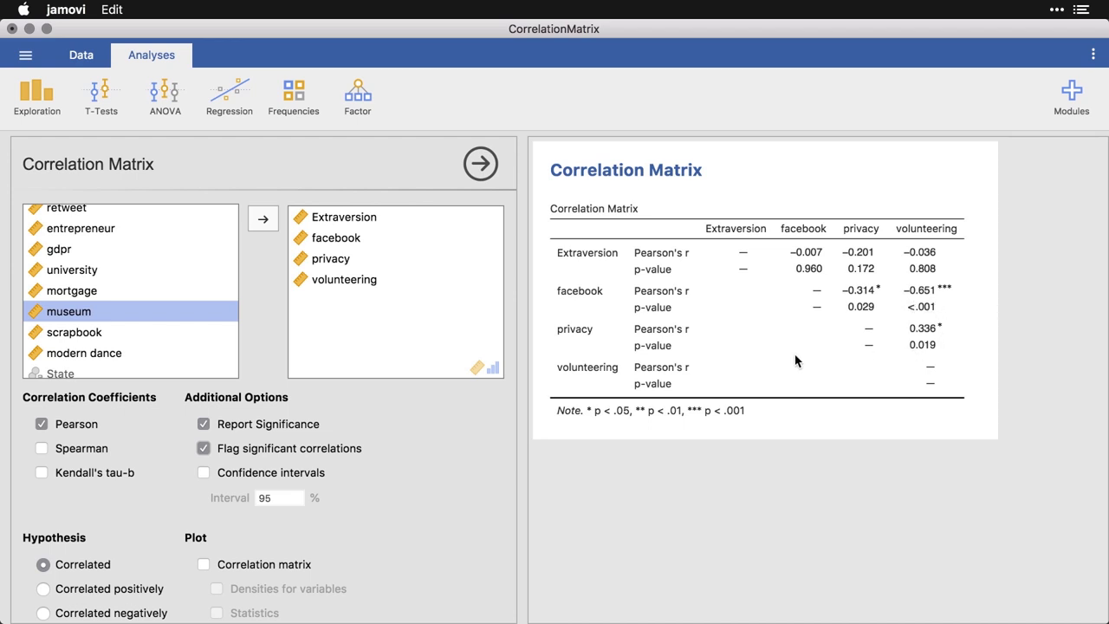
pyautogui.moveTo(935, 341)
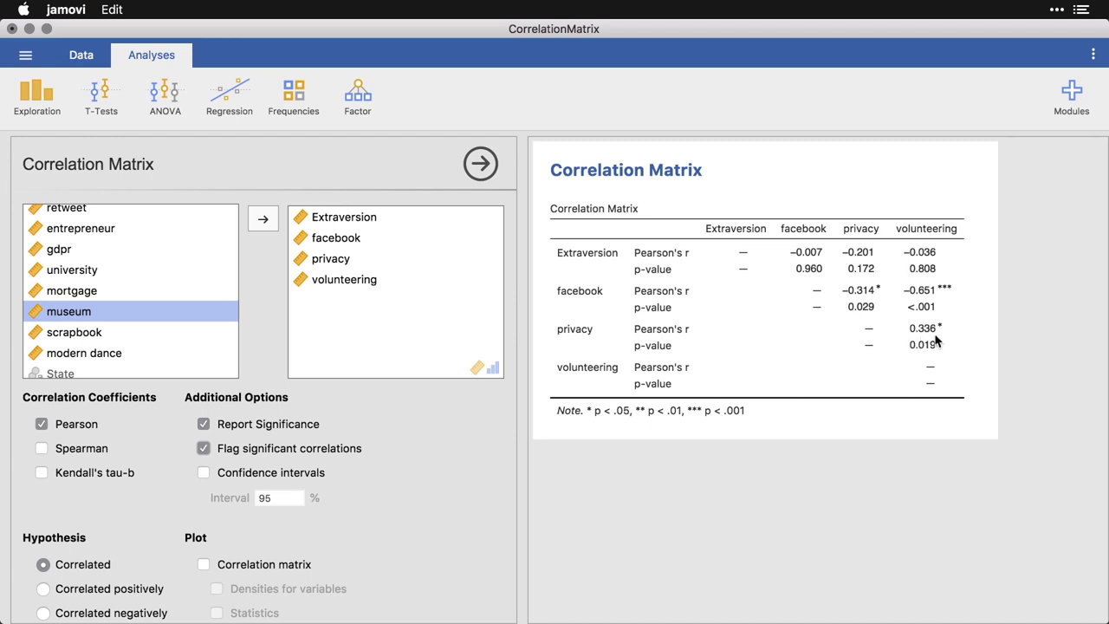
pyautogui.moveTo(939, 343)
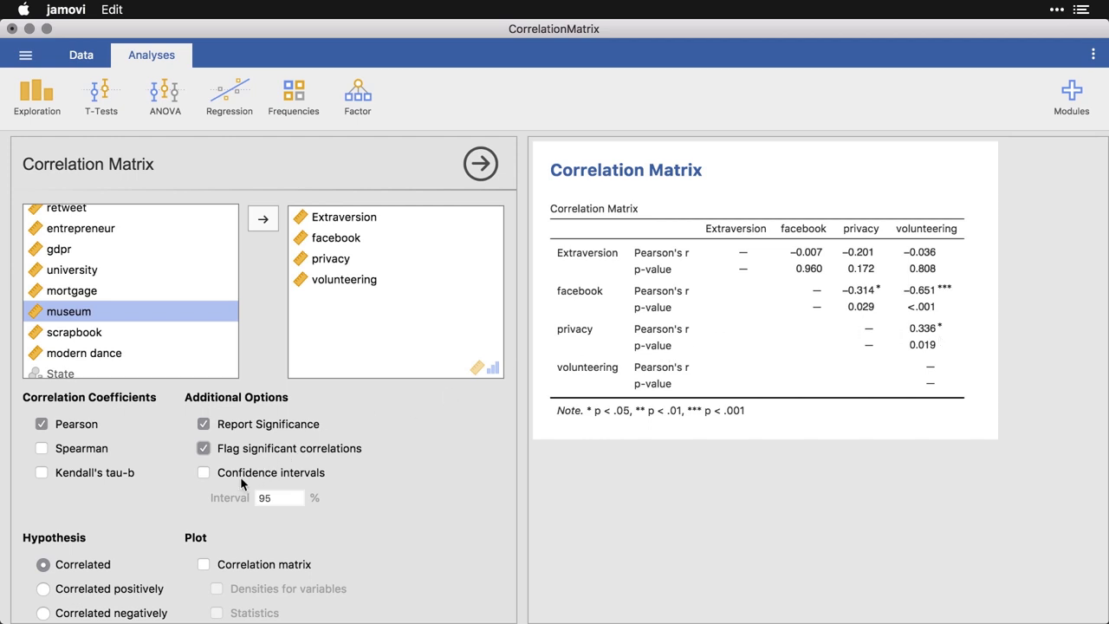
pyautogui.click(204, 472)
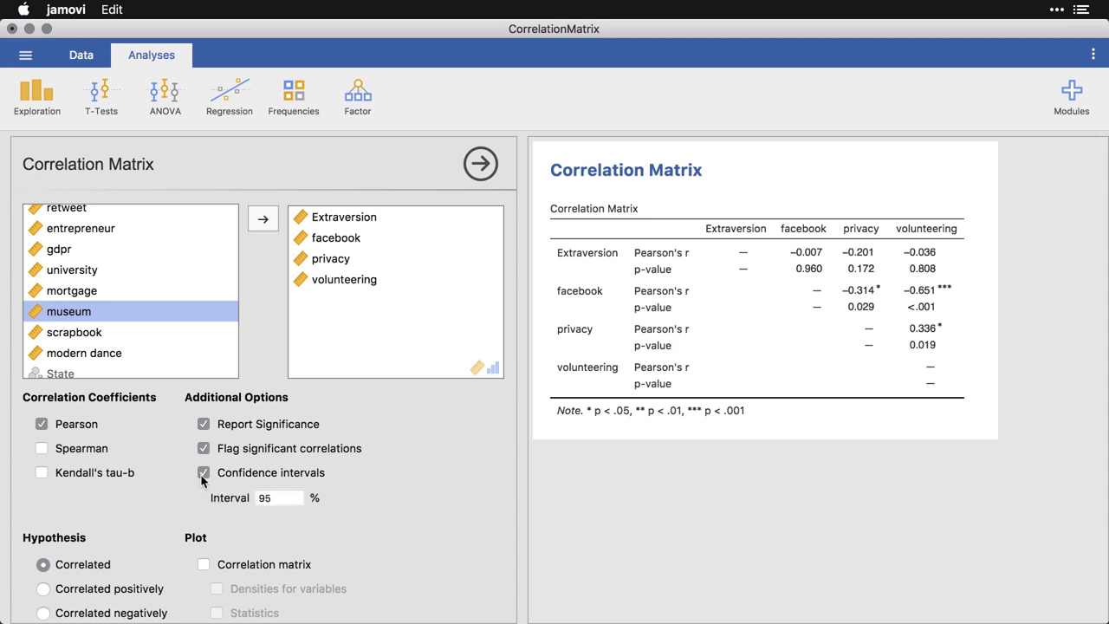
pyautogui.click(203, 472)
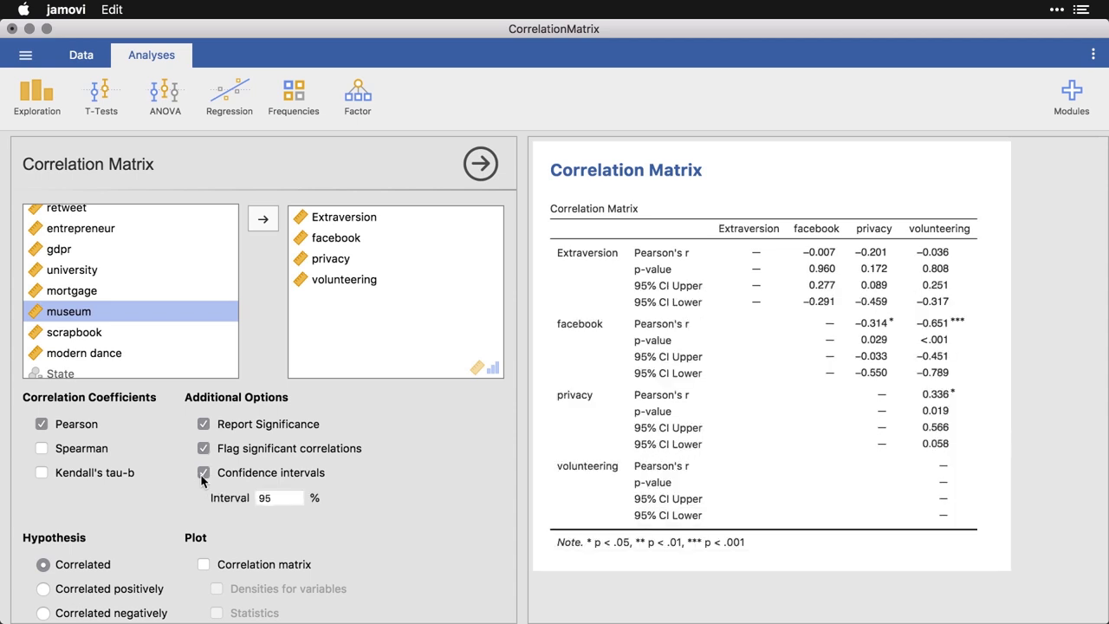
pyautogui.moveTo(450, 435)
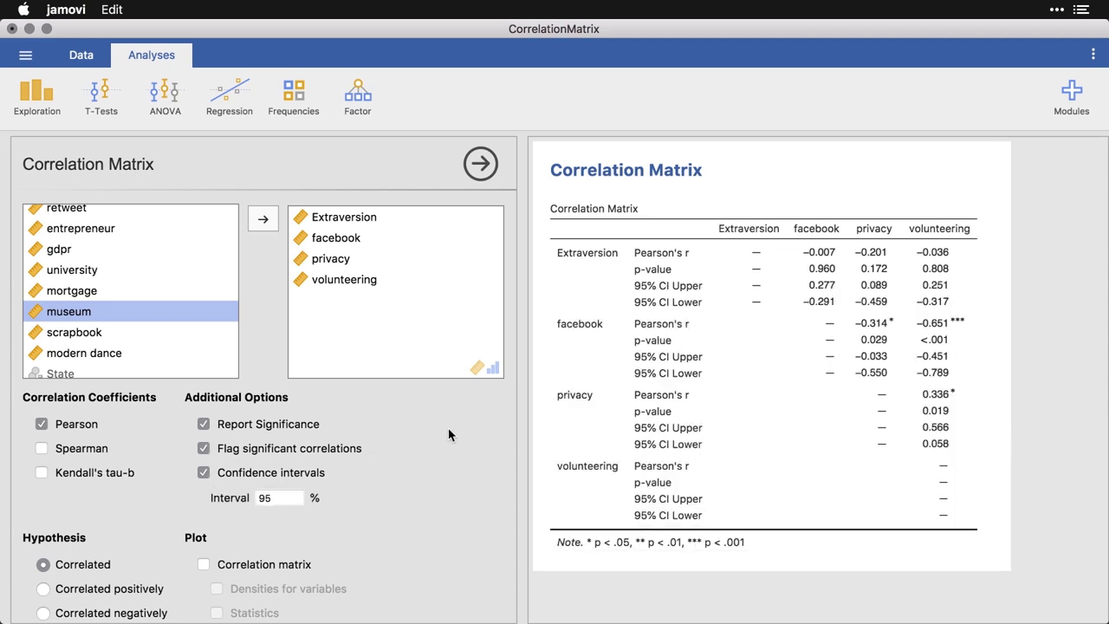
pyautogui.click(277, 497)
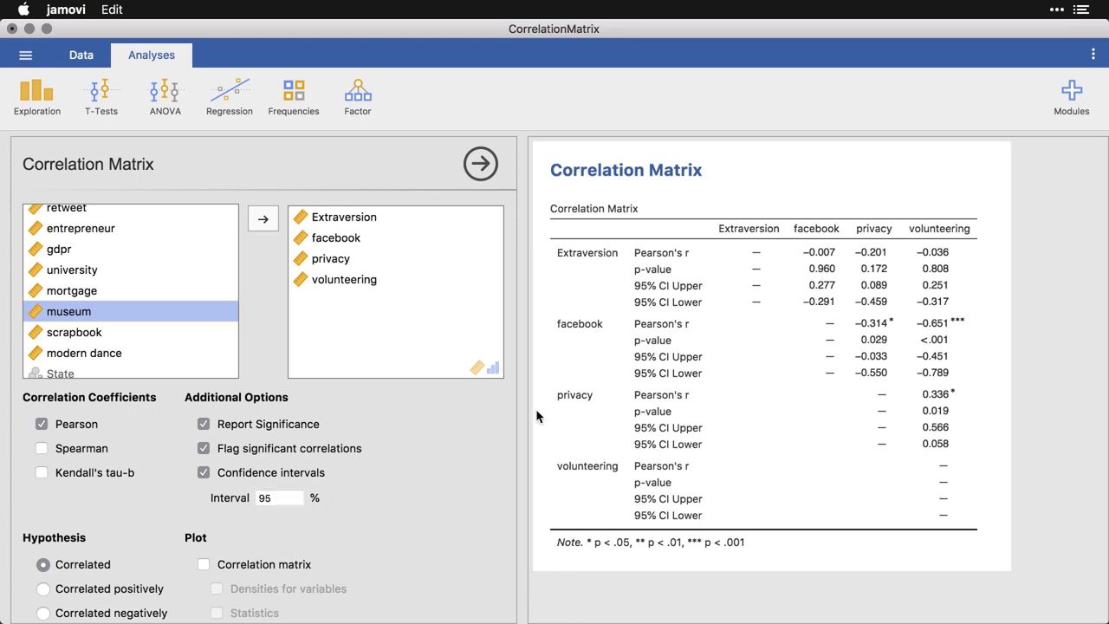
pyautogui.moveTo(829, 297)
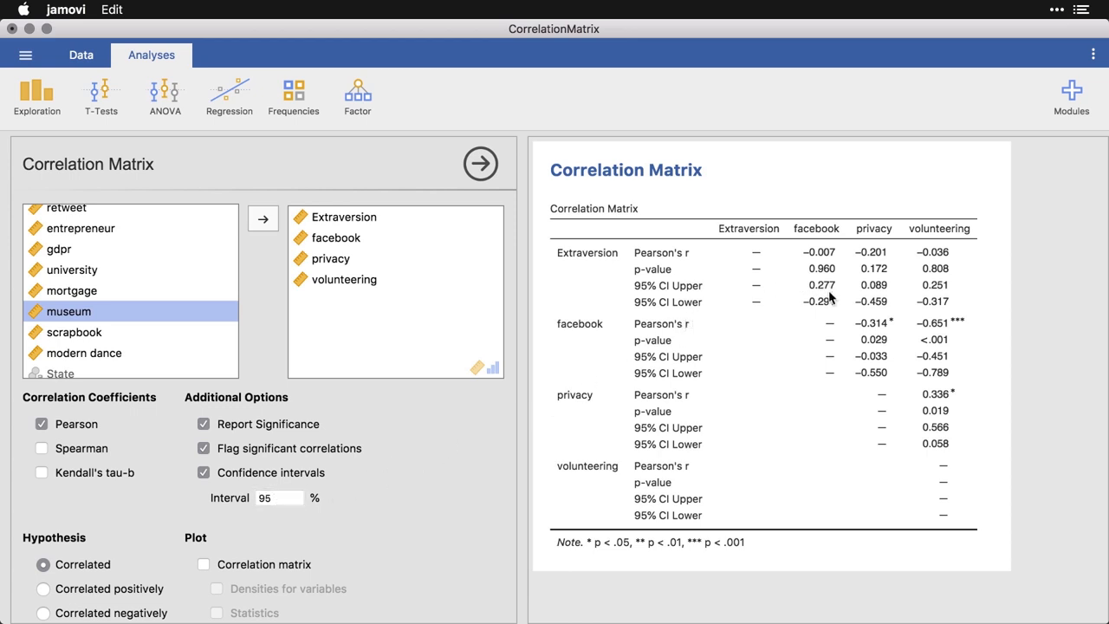
pyautogui.moveTo(836, 297)
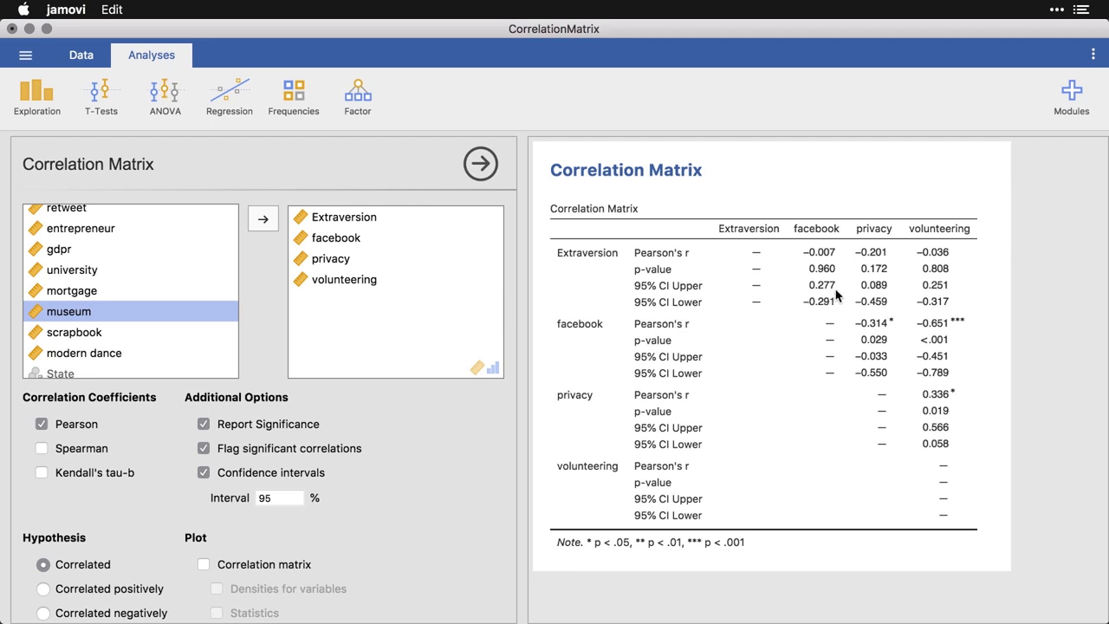
pyautogui.moveTo(838, 310)
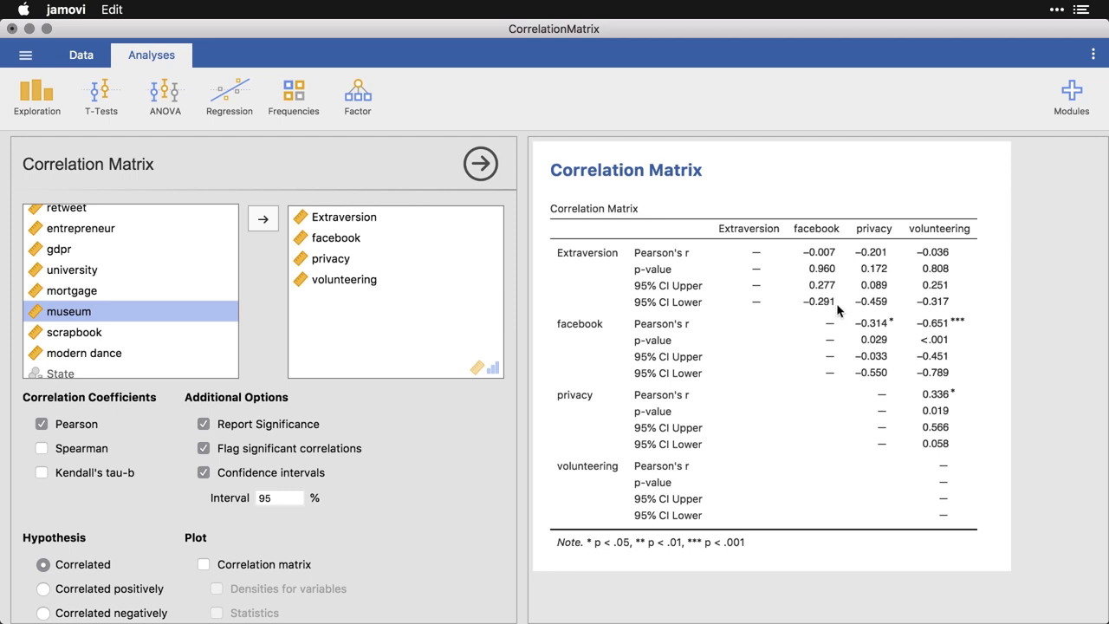
pyautogui.moveTo(925, 303)
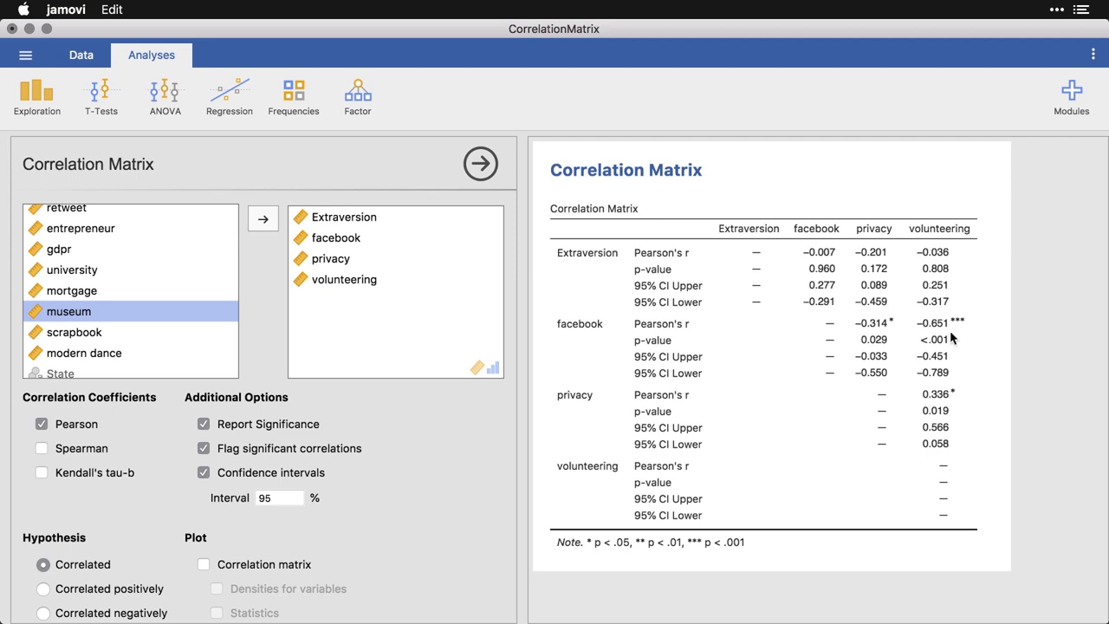
pyautogui.moveTo(948, 366)
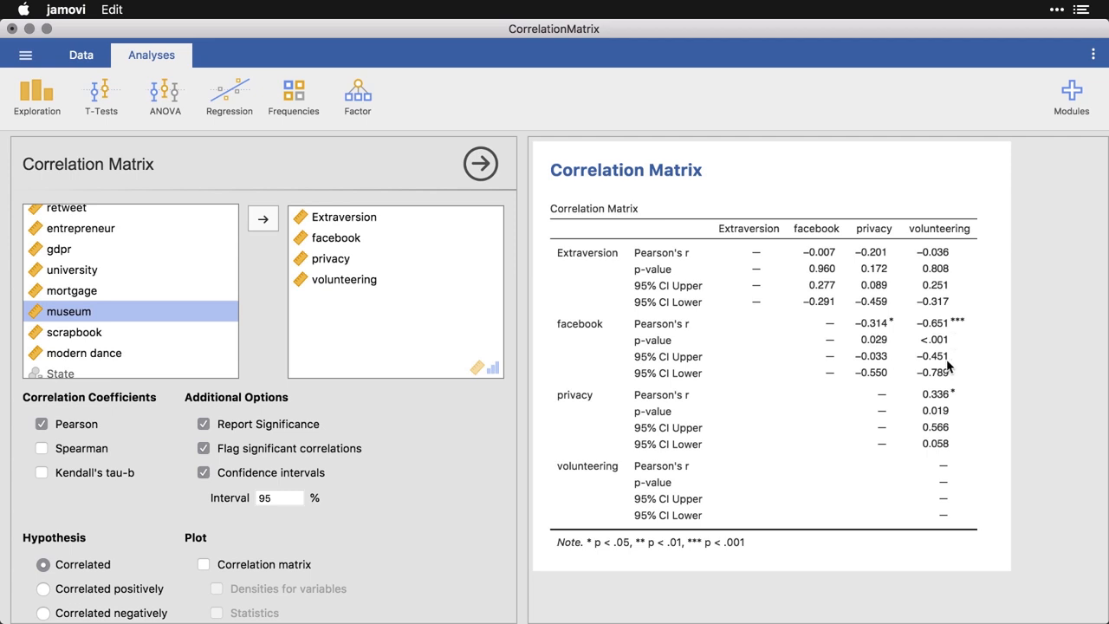
pyautogui.moveTo(955, 381)
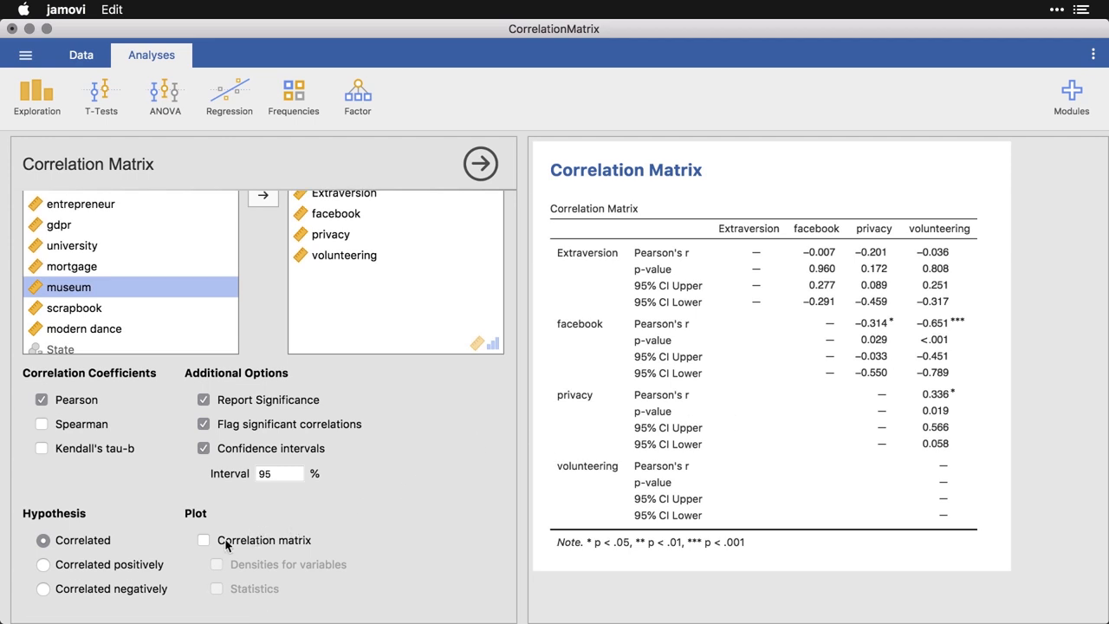
pyautogui.moveTo(205, 561)
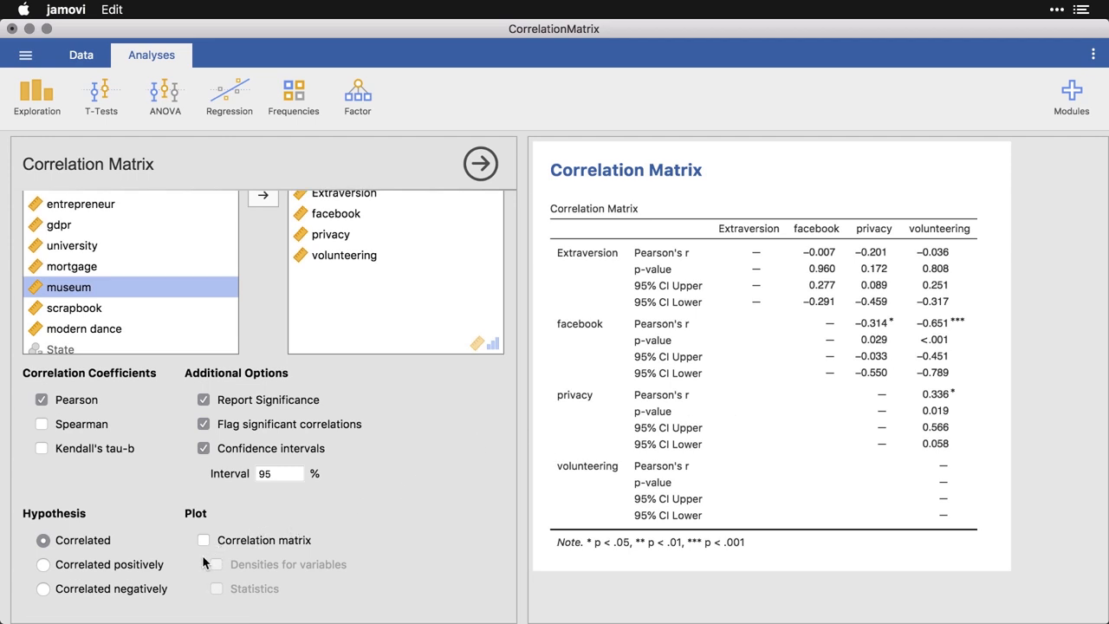
# Enable the Correlation matrix plot and scroll down to view the scatterplots
pyautogui.click(204, 540)
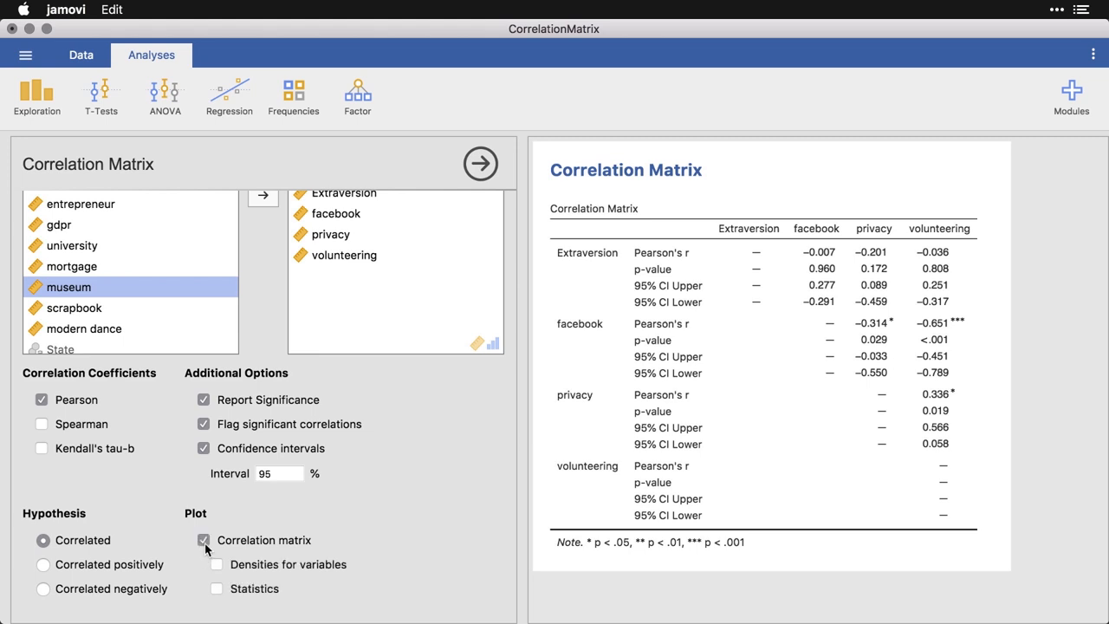
pyautogui.click(204, 539)
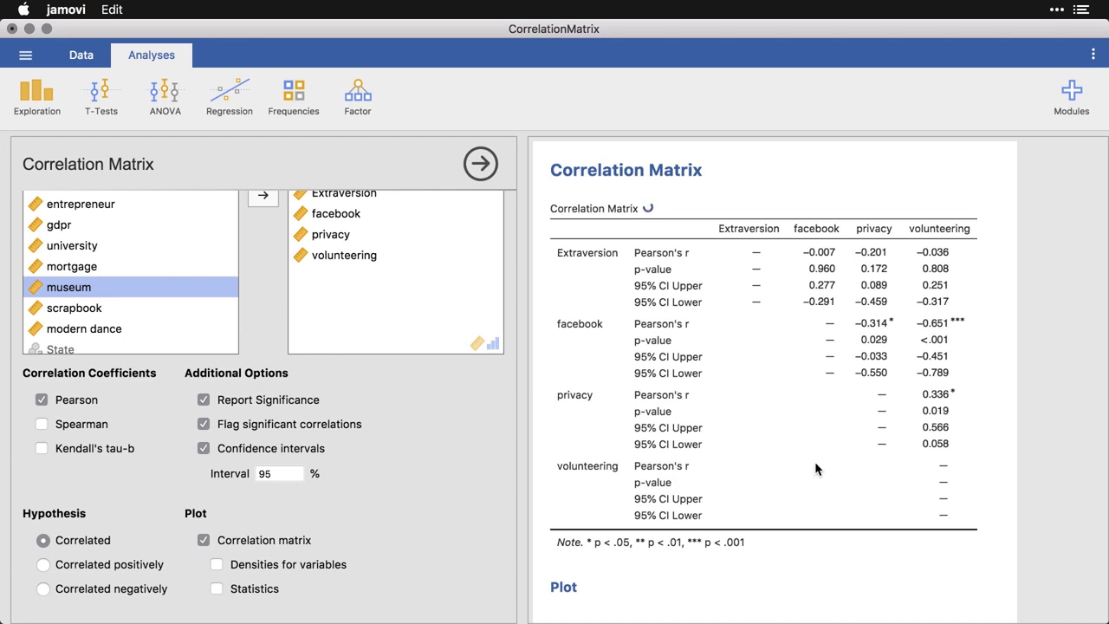
pyautogui.scroll(-3)
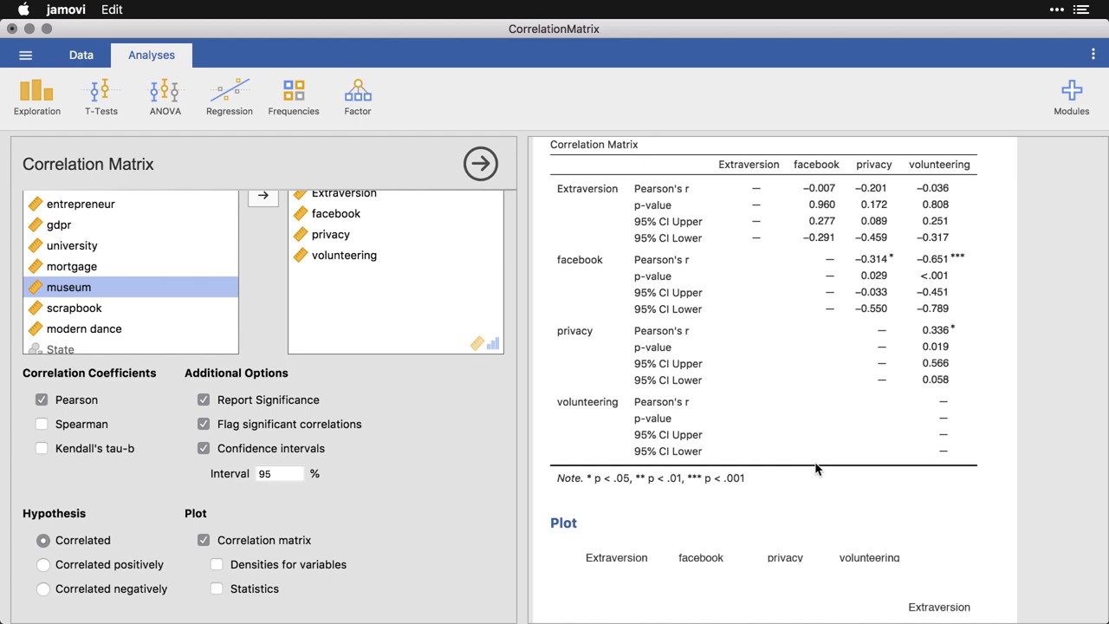
pyautogui.scroll(-3)
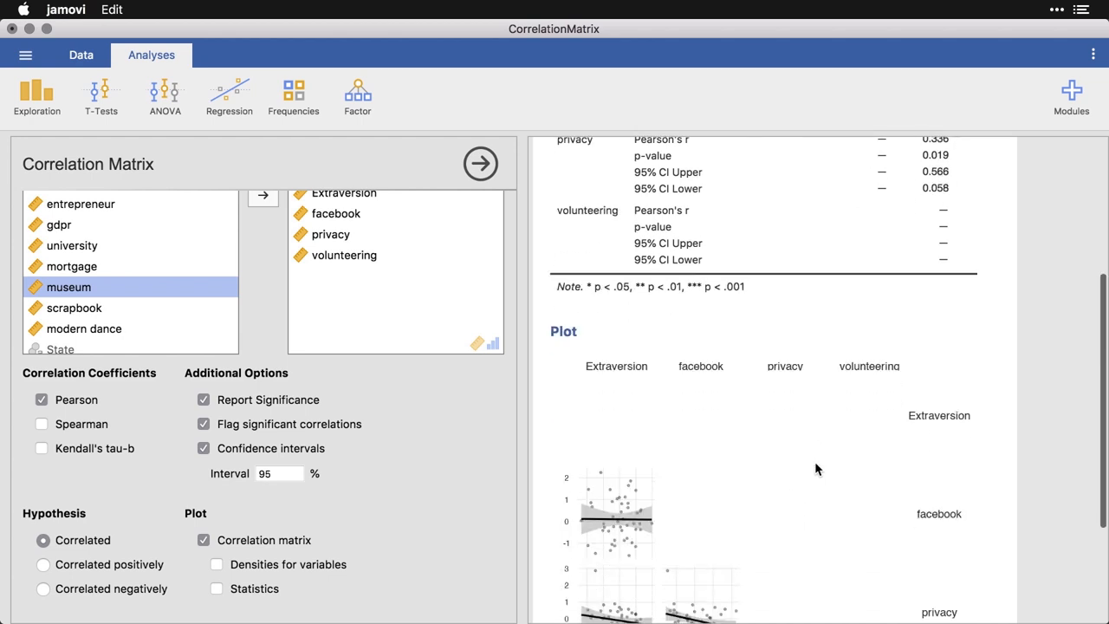
pyautogui.scroll(-3)
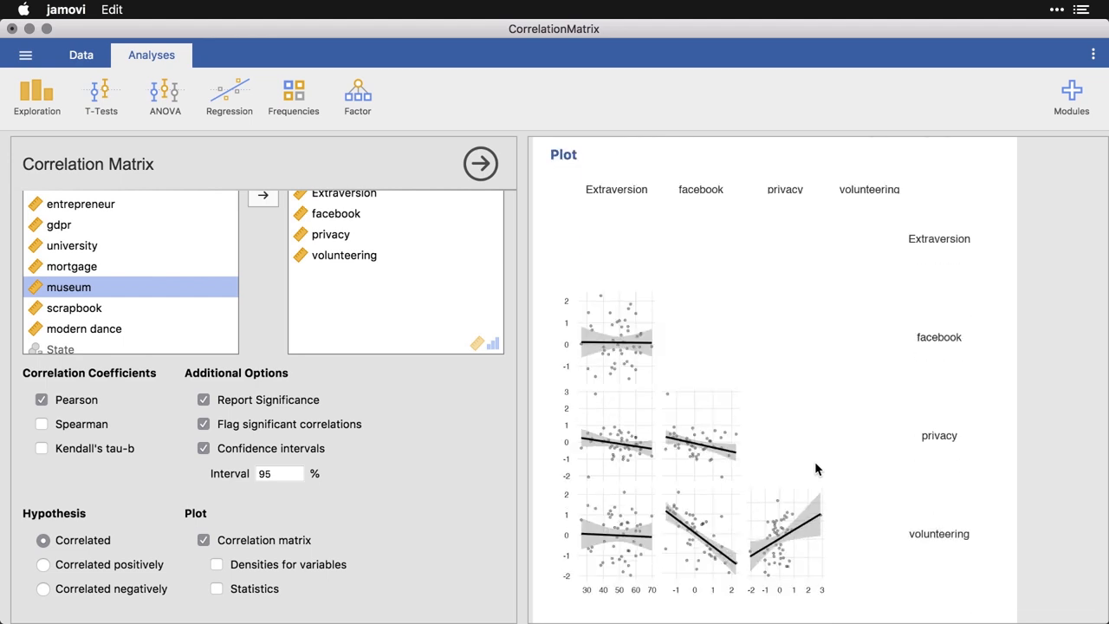
pyautogui.moveTo(686, 514)
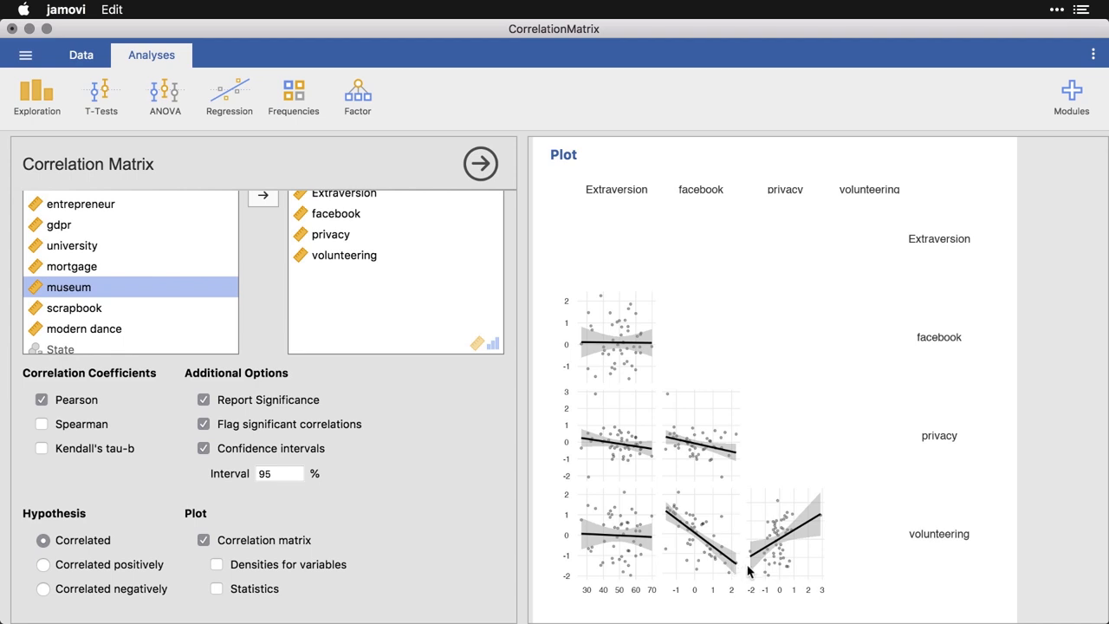
pyautogui.moveTo(717, 485)
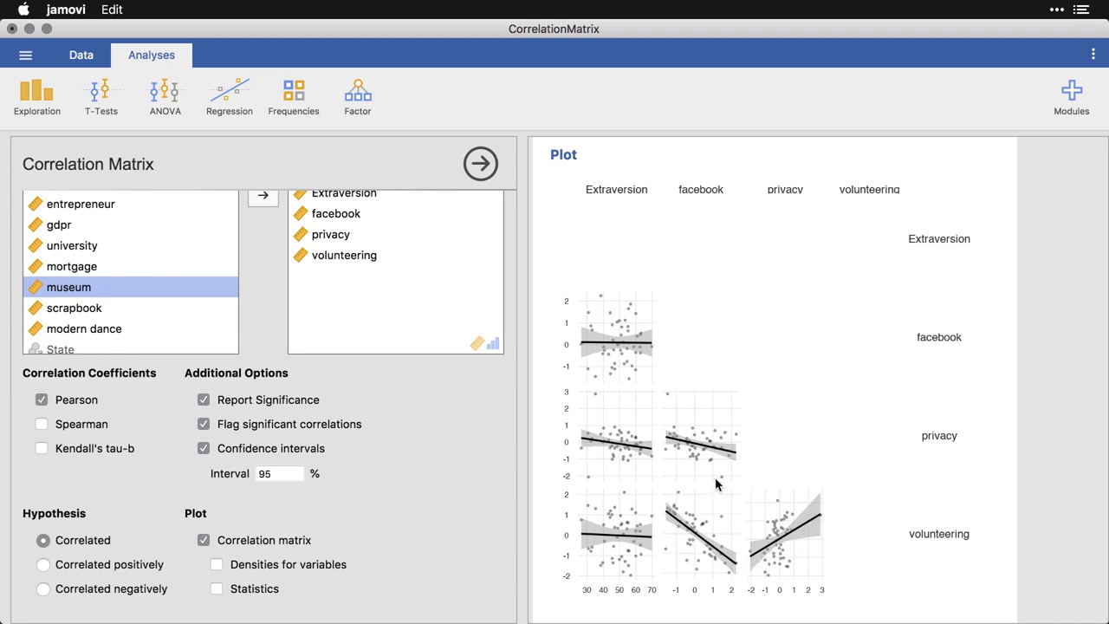
pyautogui.moveTo(633, 431)
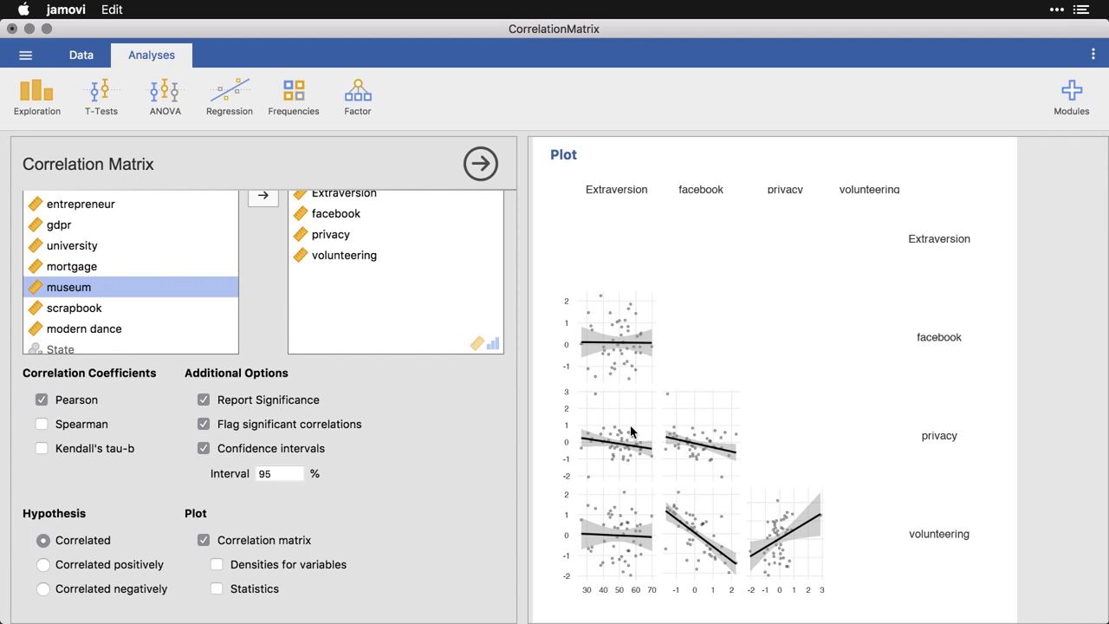
pyautogui.scroll(-3)
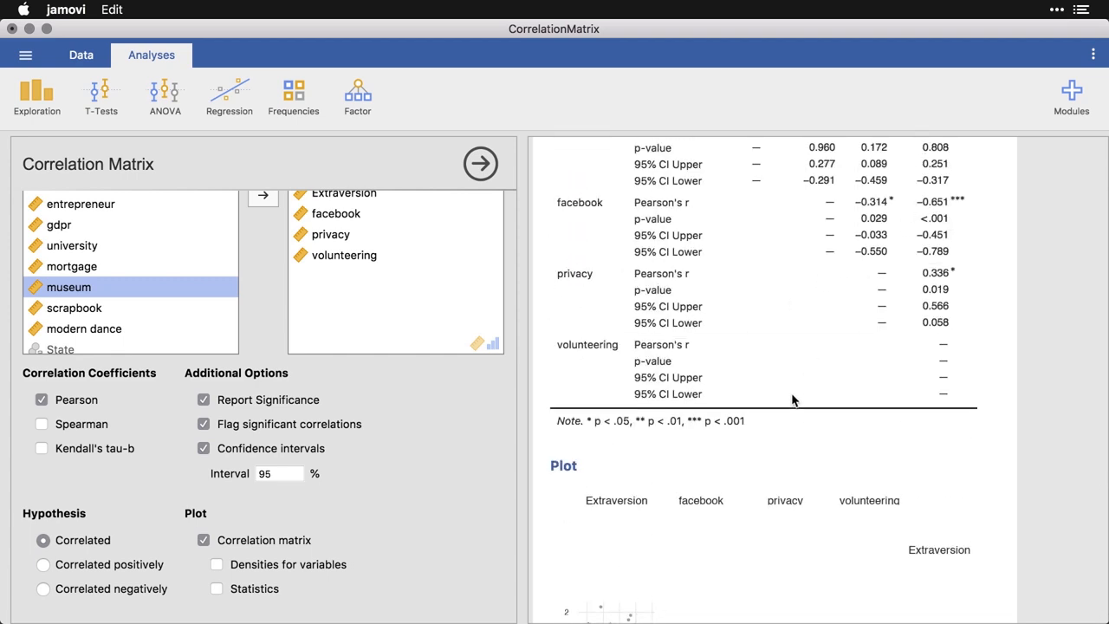
pyautogui.scroll(-3)
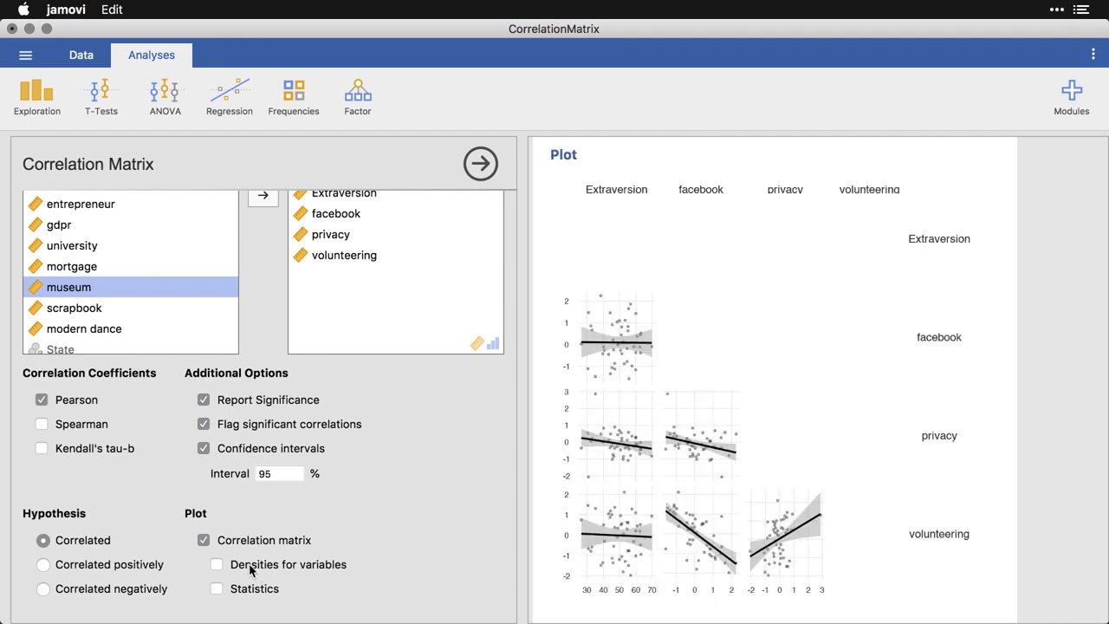
# Enable 'Densities for variables' to add density curves on the plot diagonal
pyautogui.click(217, 564)
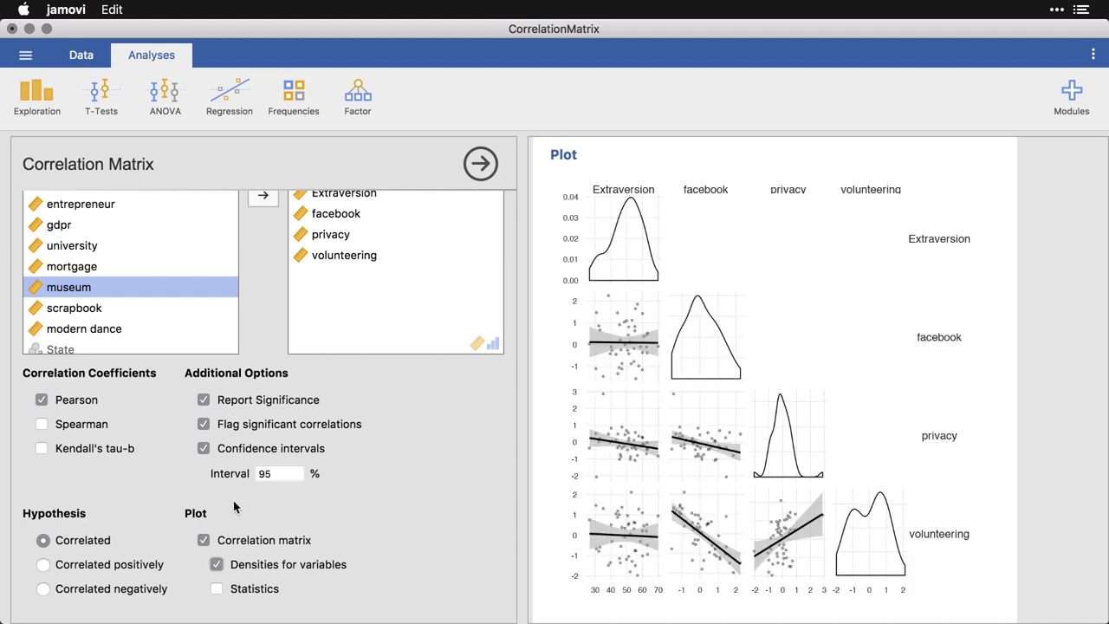
pyautogui.moveTo(699, 385)
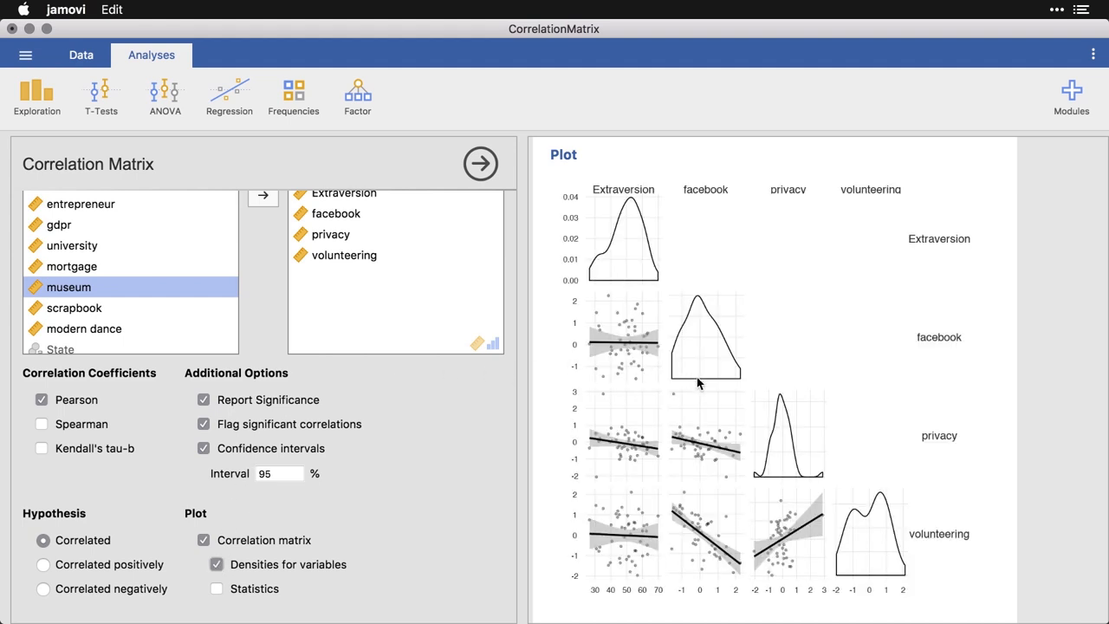
pyautogui.moveTo(803, 485)
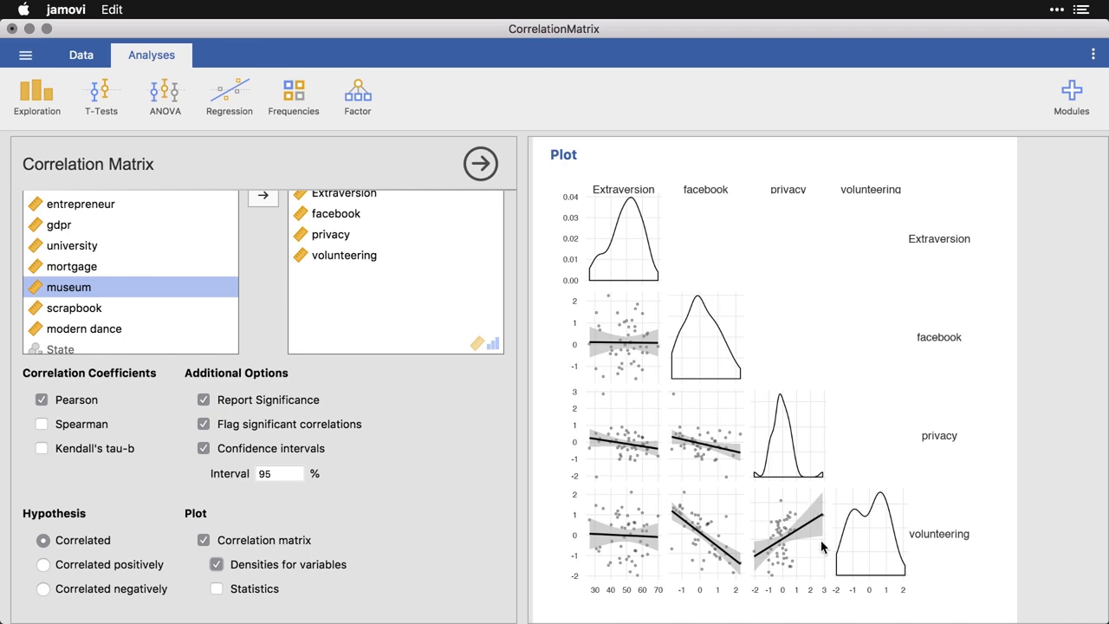
pyautogui.moveTo(880, 563)
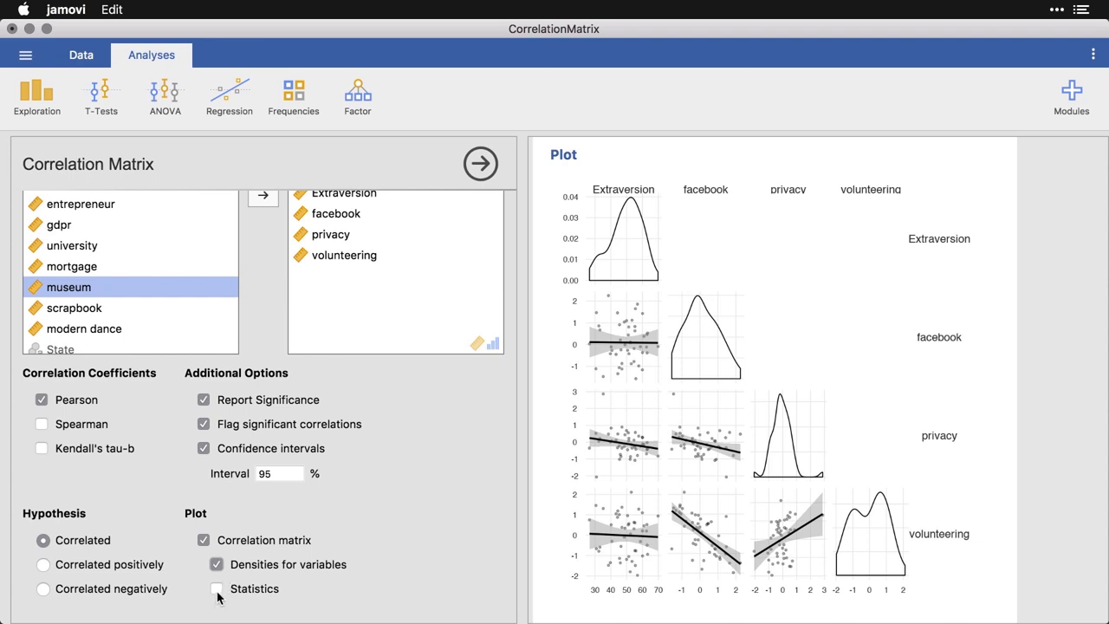
# Show correlation statistics in the plot's upper panels and return to the data sheet
pyautogui.click(204, 588)
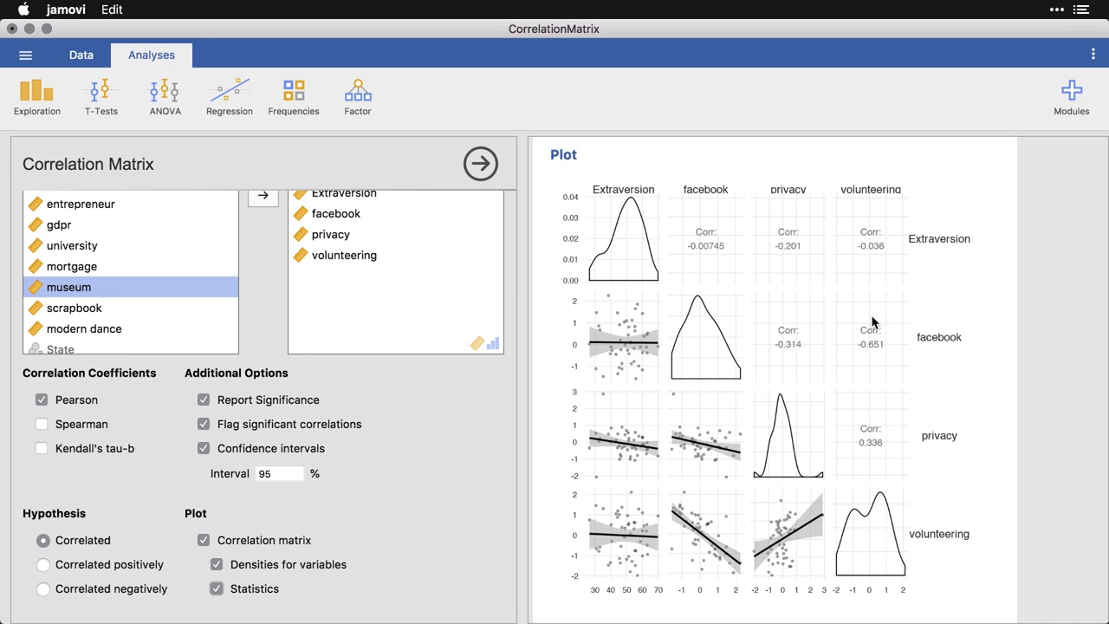
pyautogui.click(480, 162)
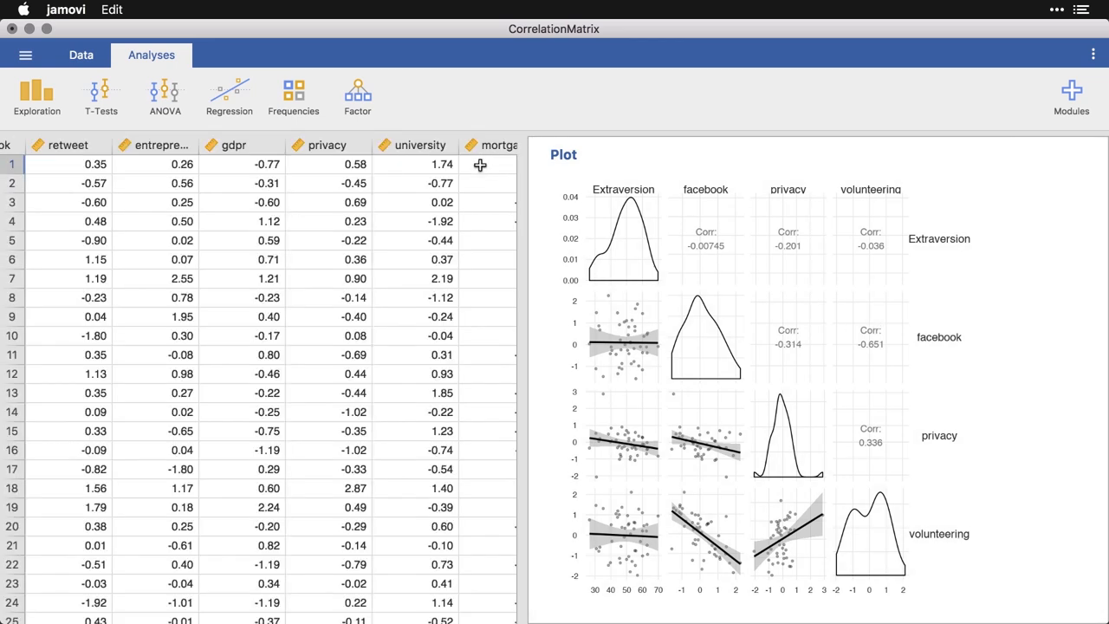